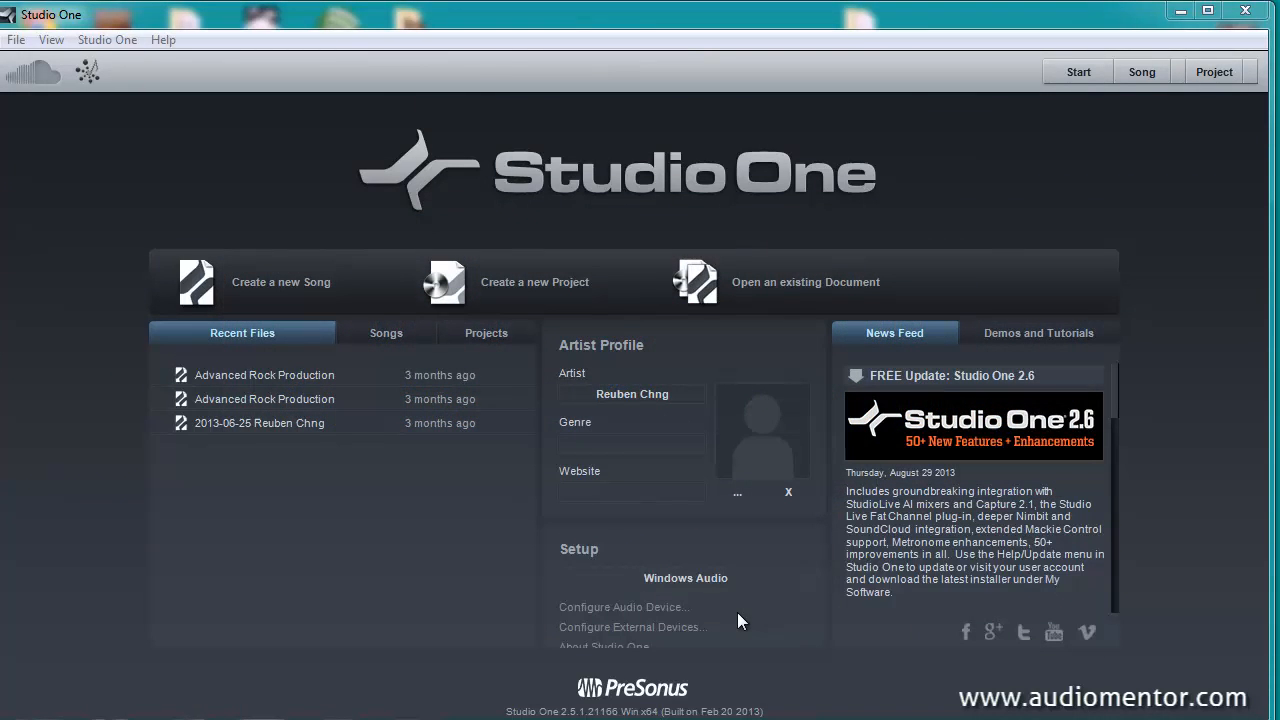
pyautogui.moveTo(692, 532)
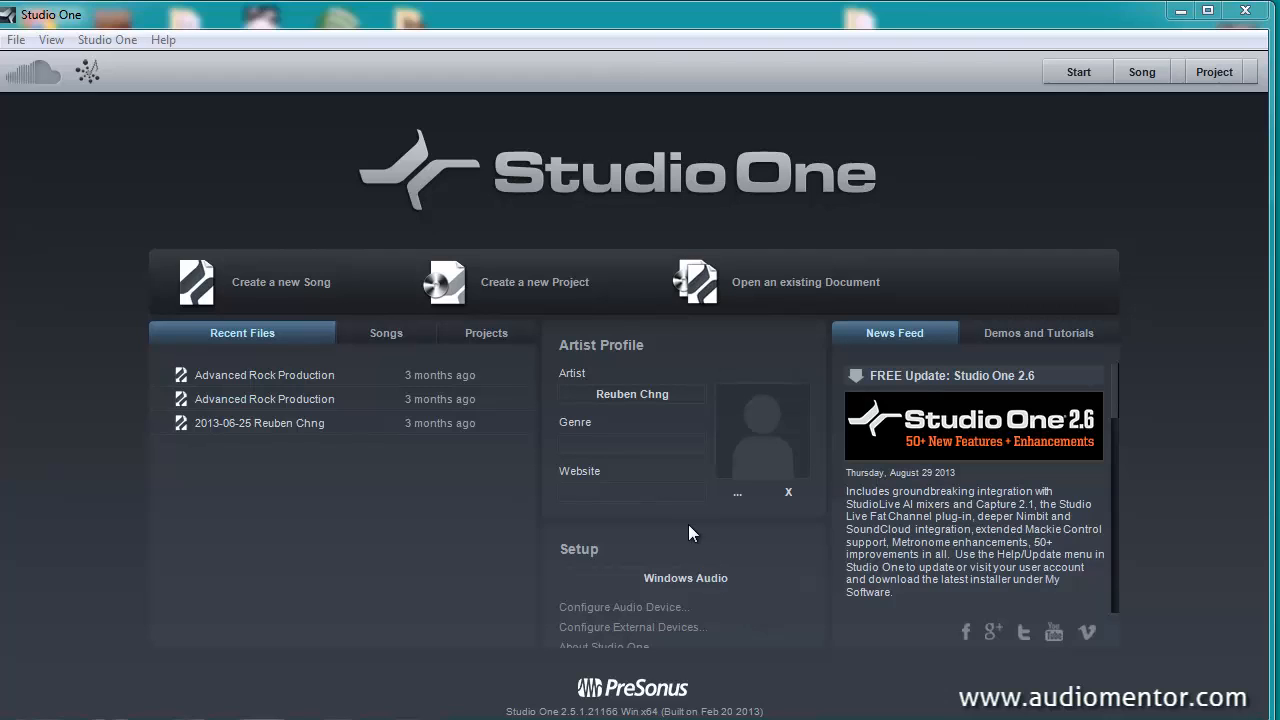
pyautogui.moveTo(688, 528)
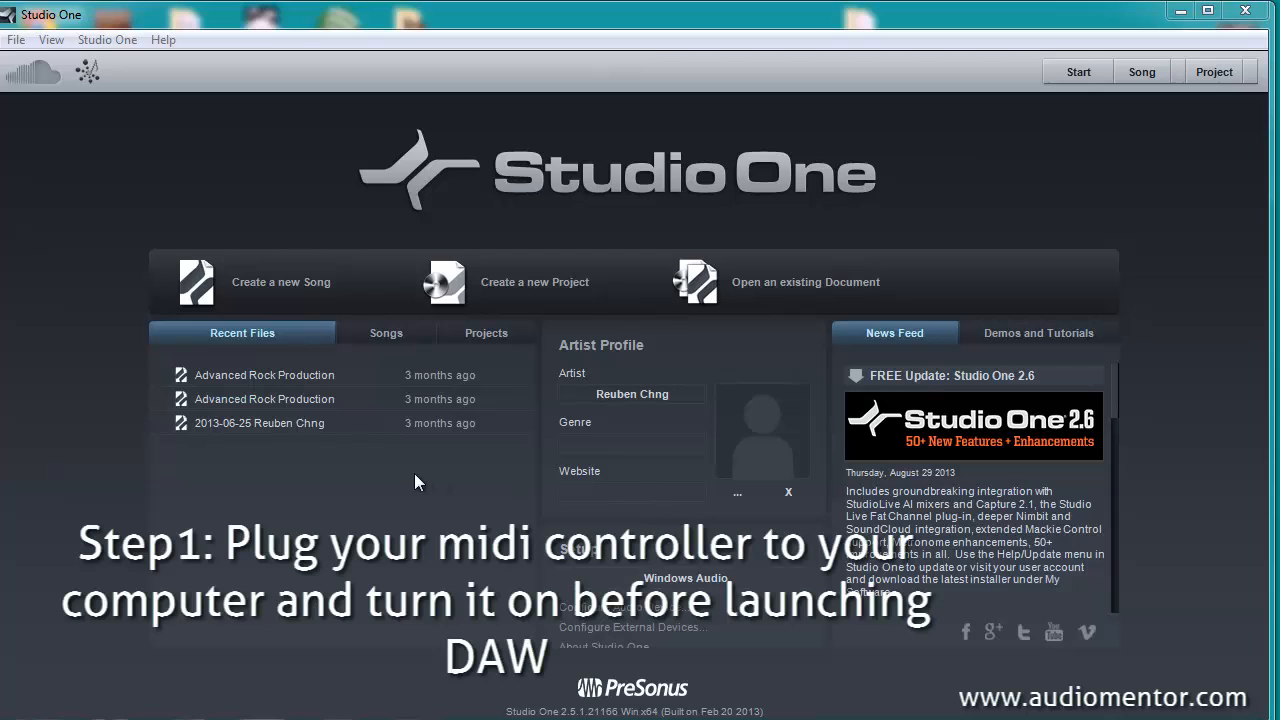
pyautogui.moveTo(688, 342)
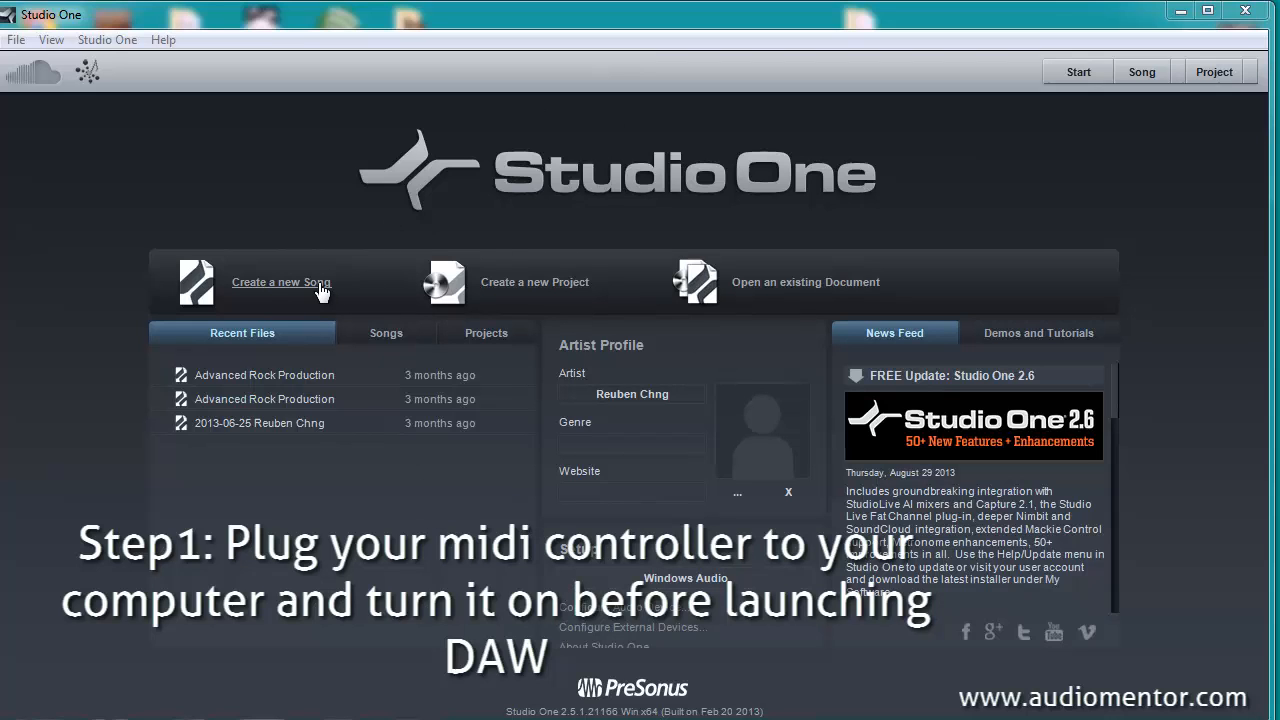
# - Create a new song from the Empty Song template
pyautogui.click(280, 280)
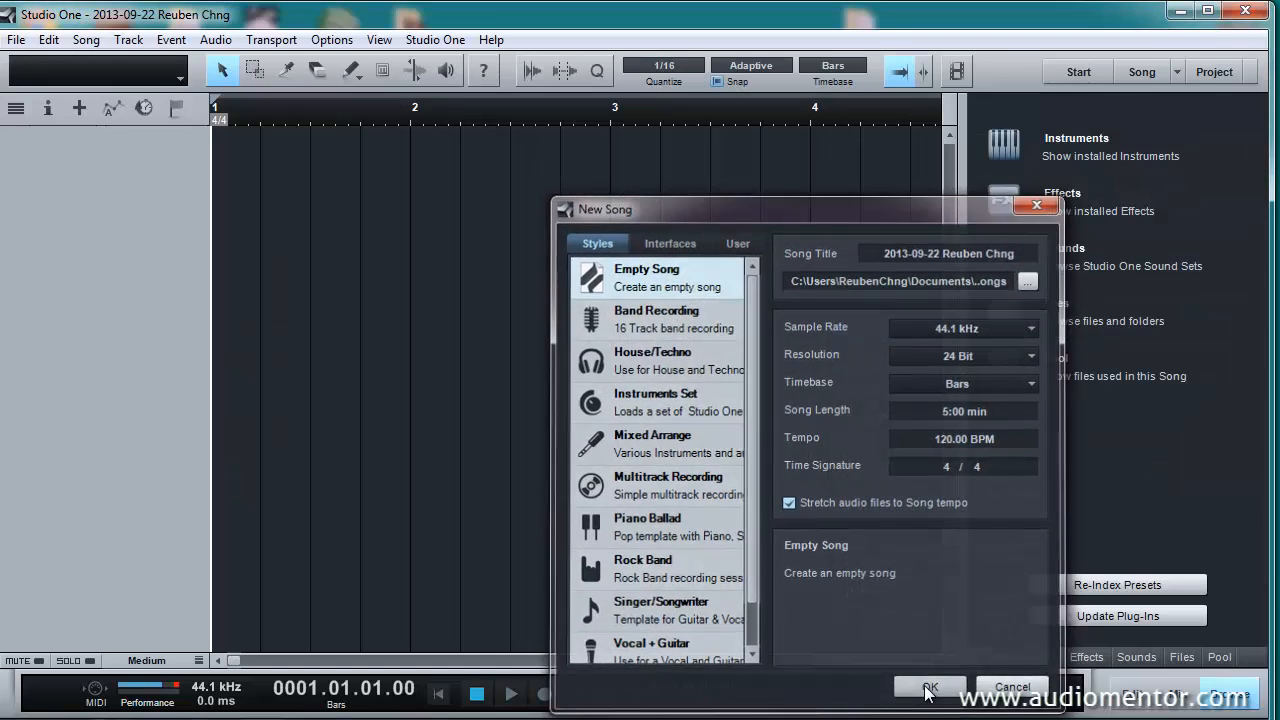
pyautogui.click(928, 688)
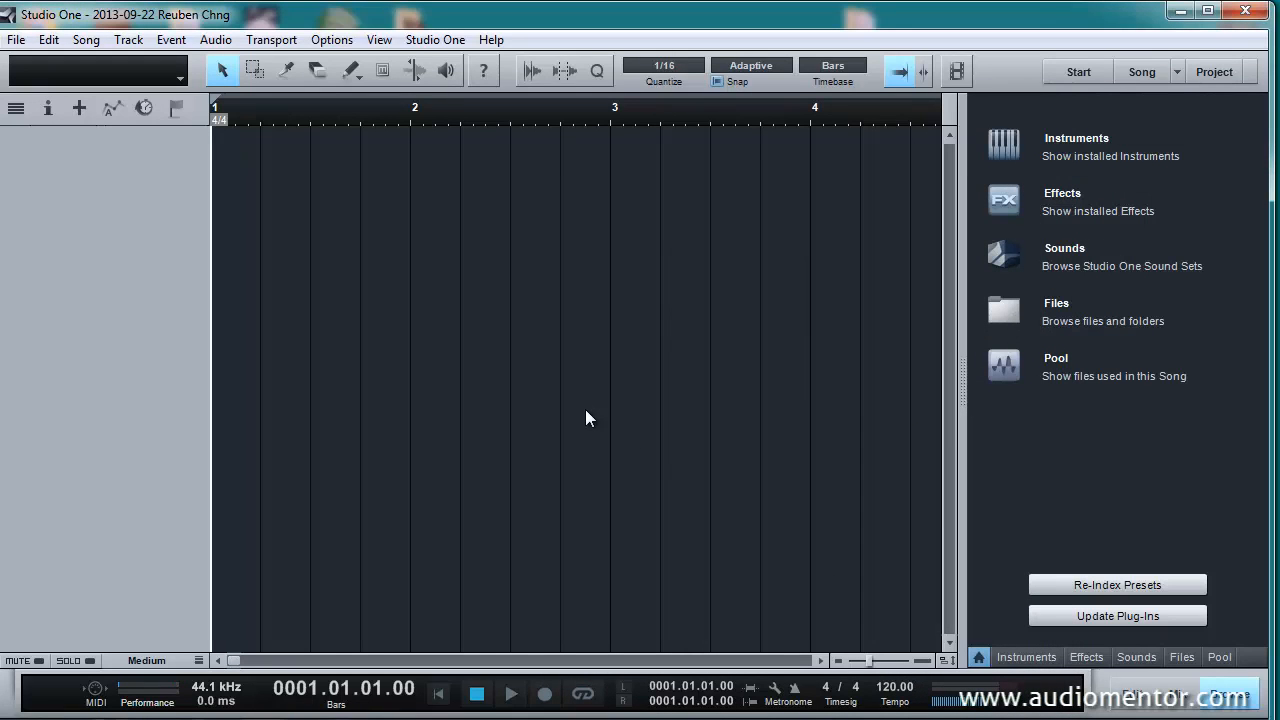
pyautogui.moveTo(436, 40)
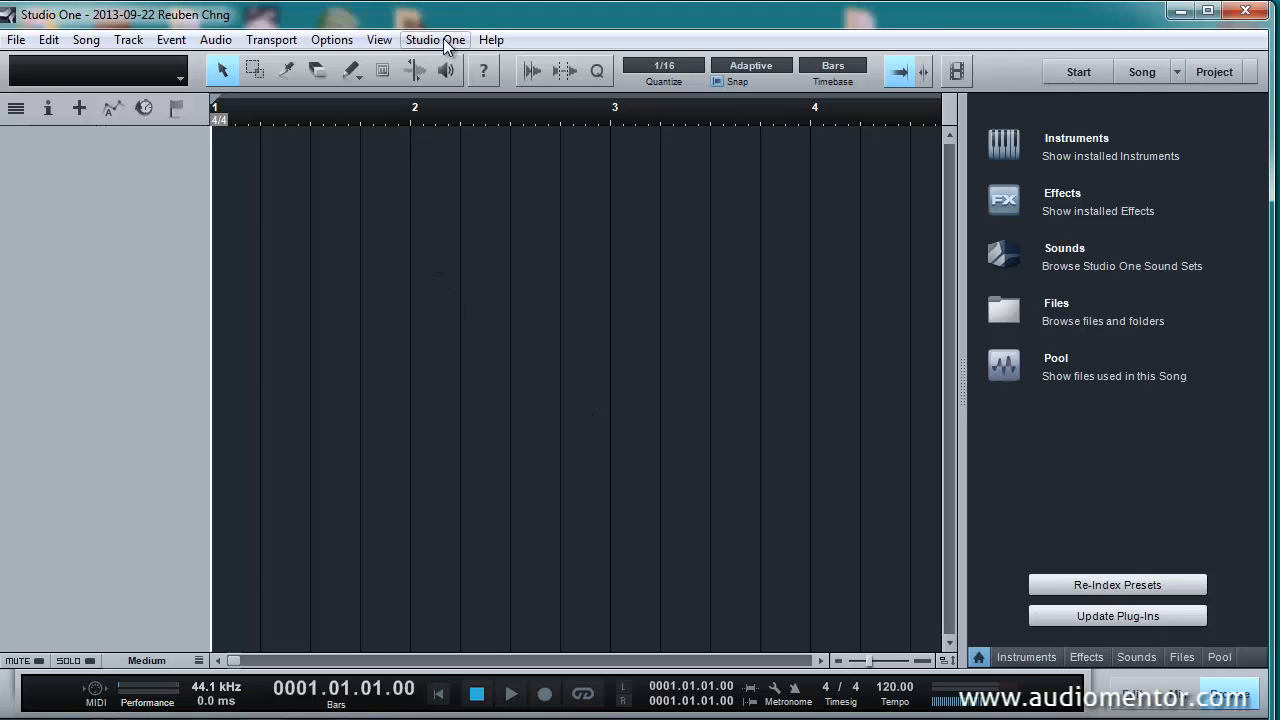
# - Open Studio One Options on Audio Setup, confirming Windows Audio as the device
pyautogui.click(434, 40)
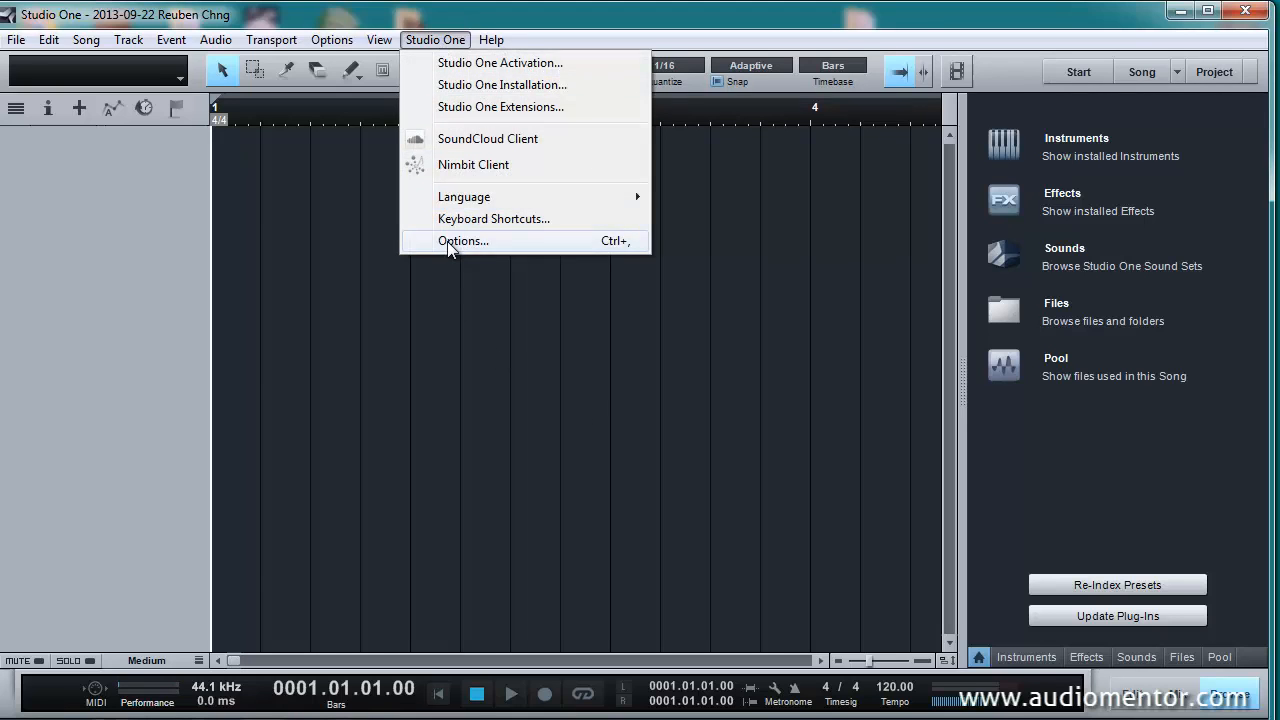
pyautogui.click(464, 240)
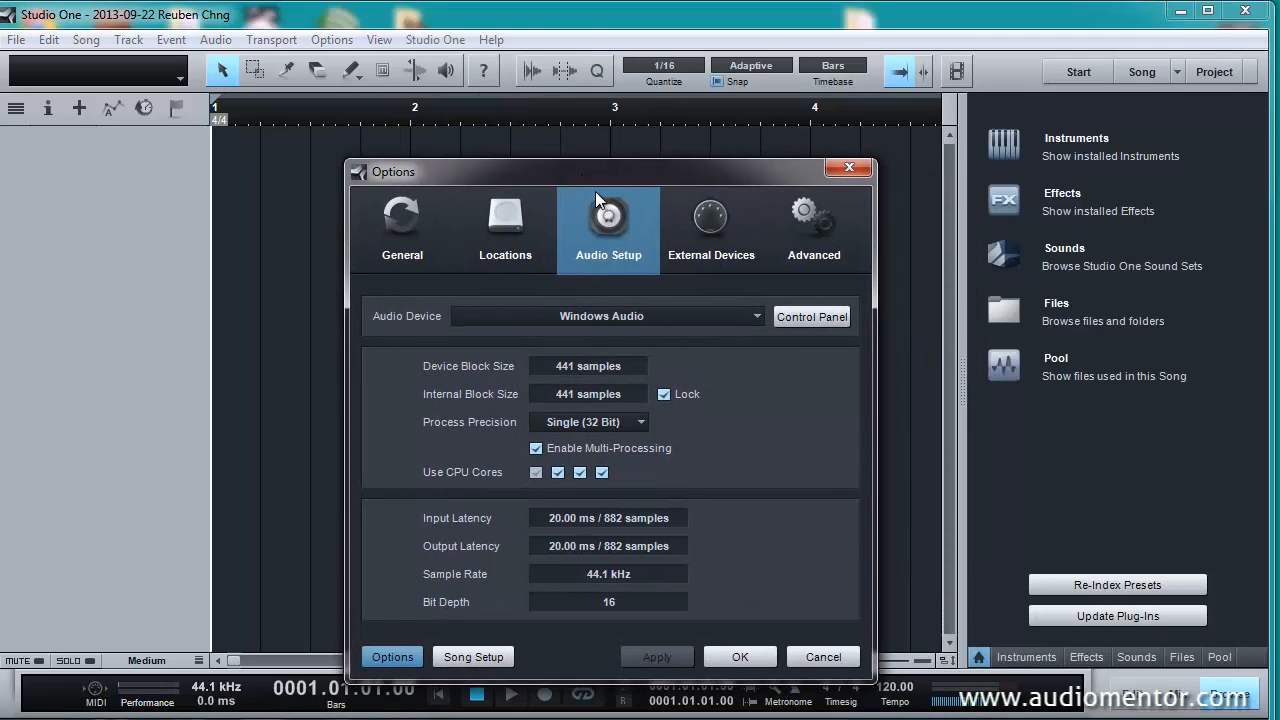
pyautogui.moveTo(600, 172); pyautogui.dragTo(600, 134)
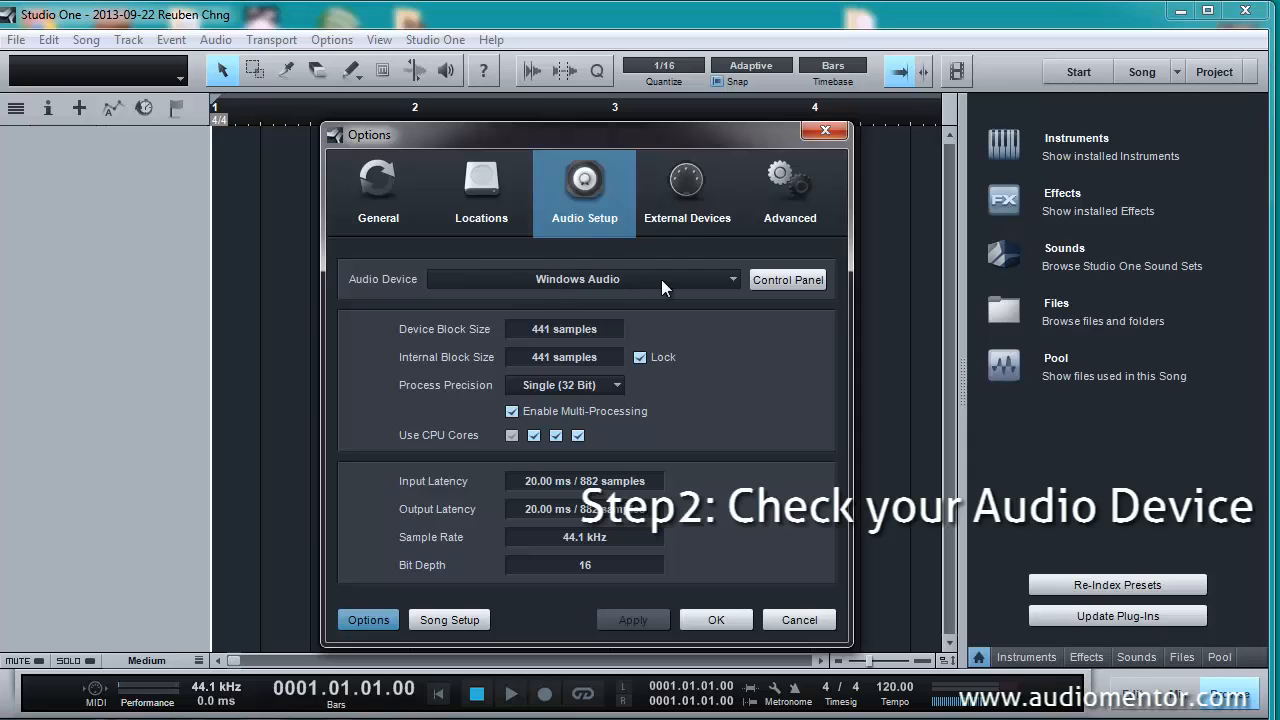
pyautogui.moveTo(686, 276)
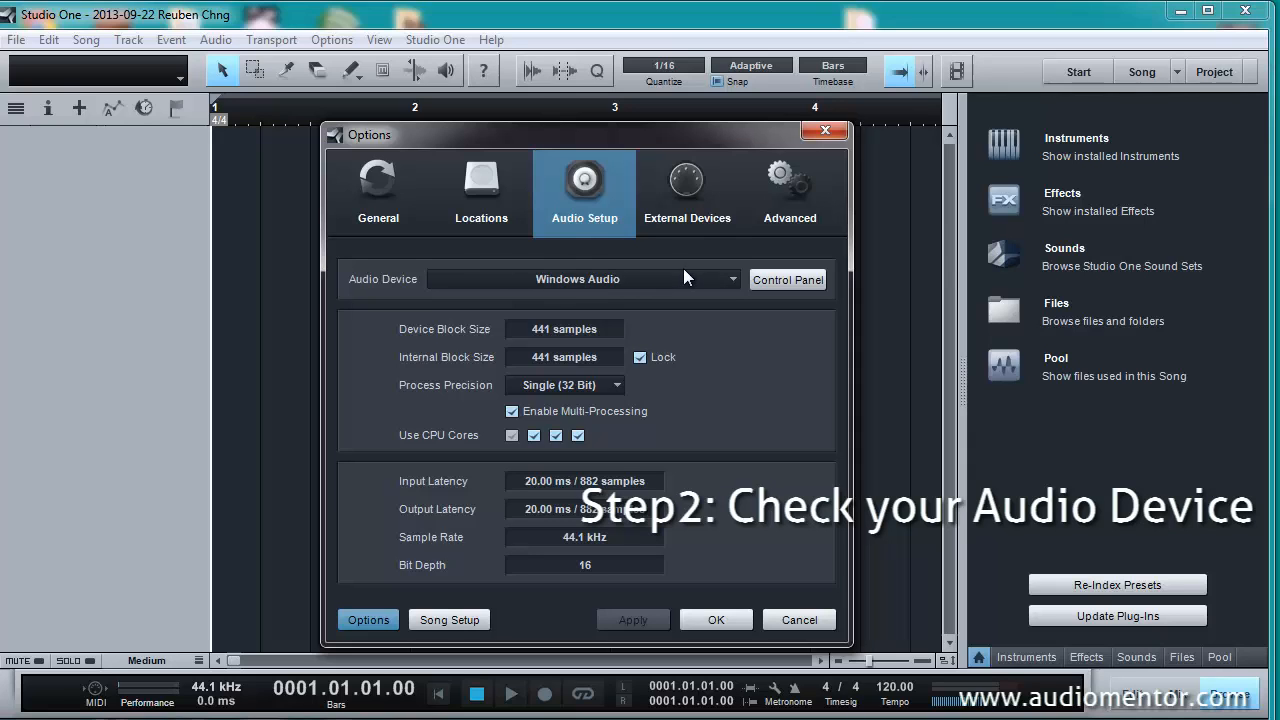
pyautogui.moveTo(562, 244)
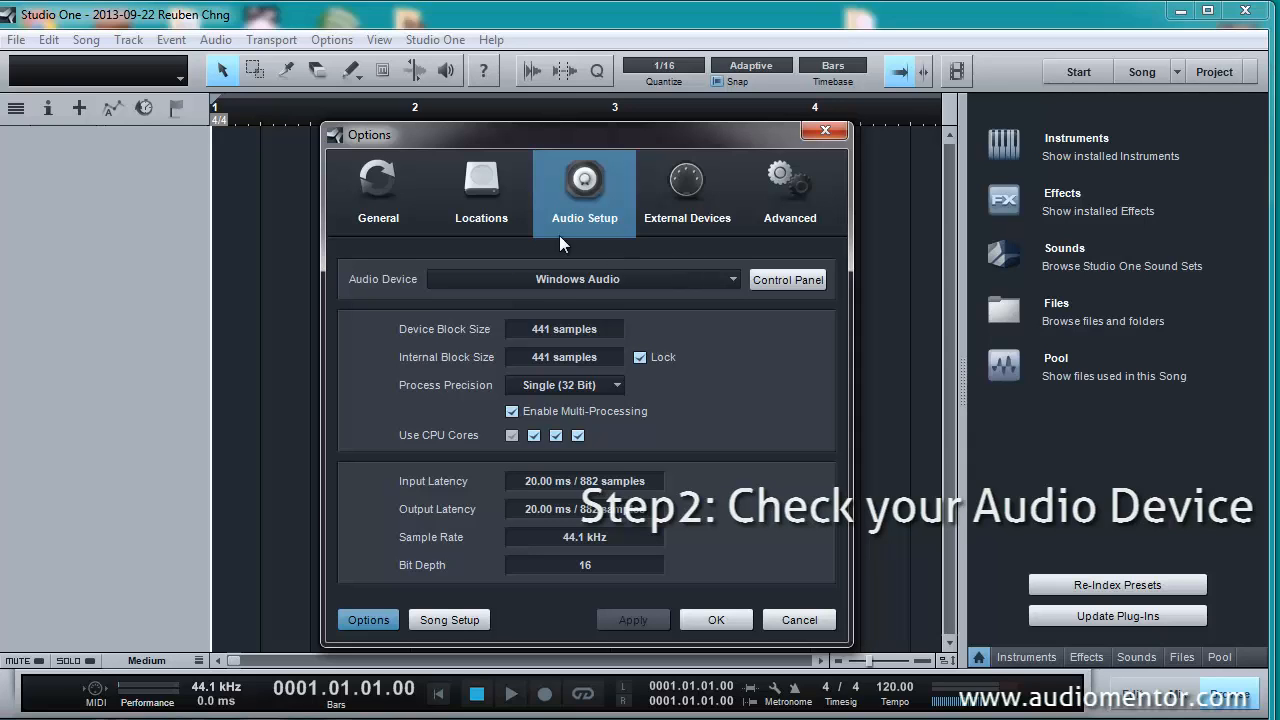
# - Begin adding a new external device from the External Devices settings
pyautogui.click(688, 190)
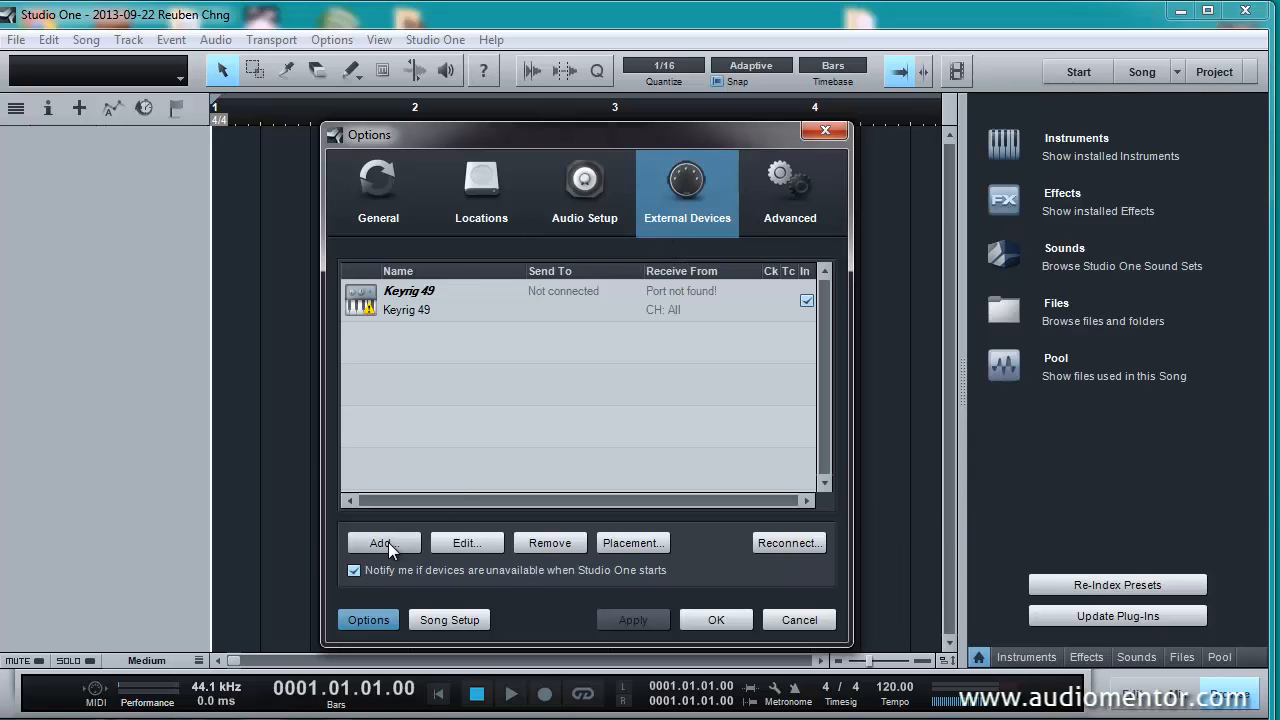
pyautogui.click(380, 542)
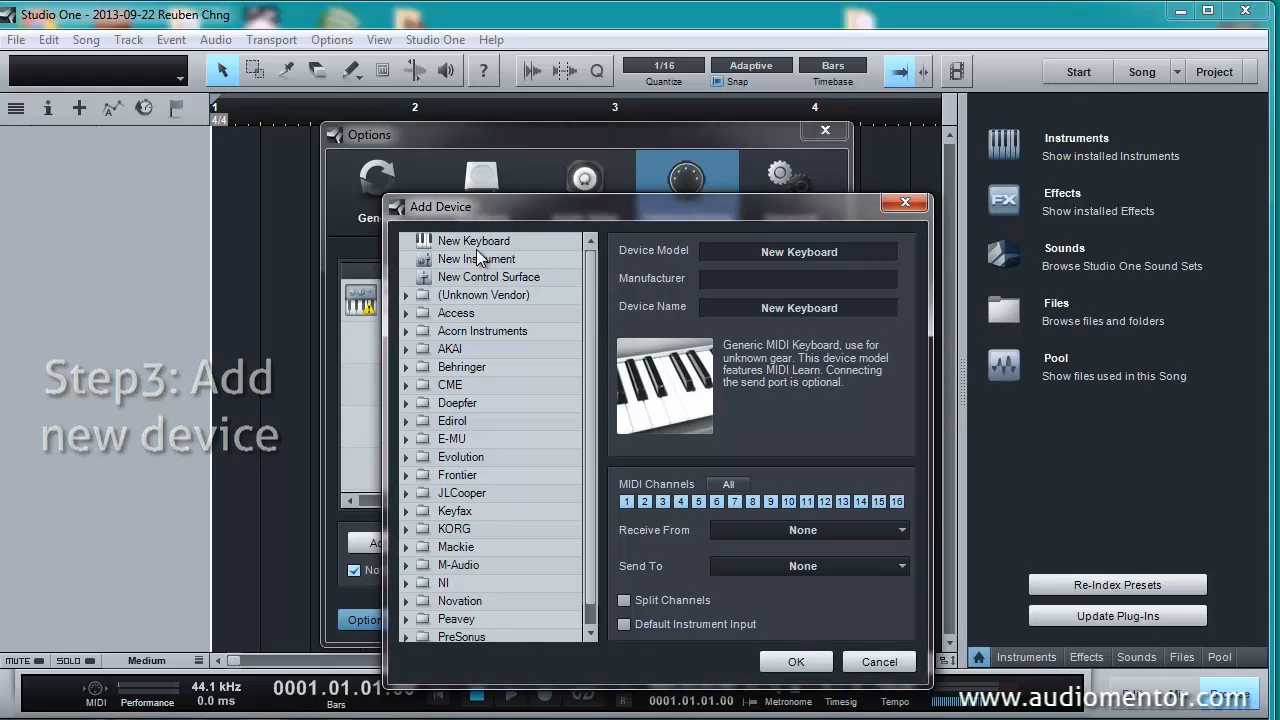
# - Name the keyboard 'Samson Graphite 25' and set Receive From to SAMSON Graphite 25
pyautogui.click(472, 240)
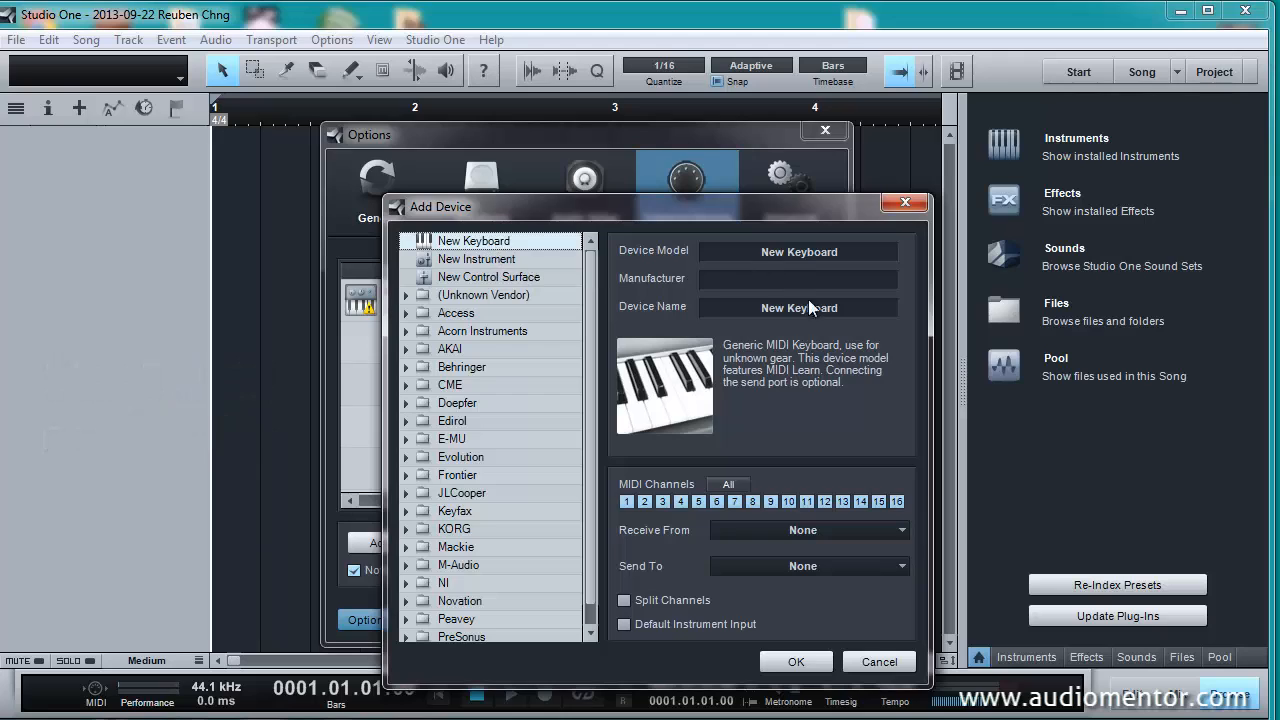
pyautogui.write('s')
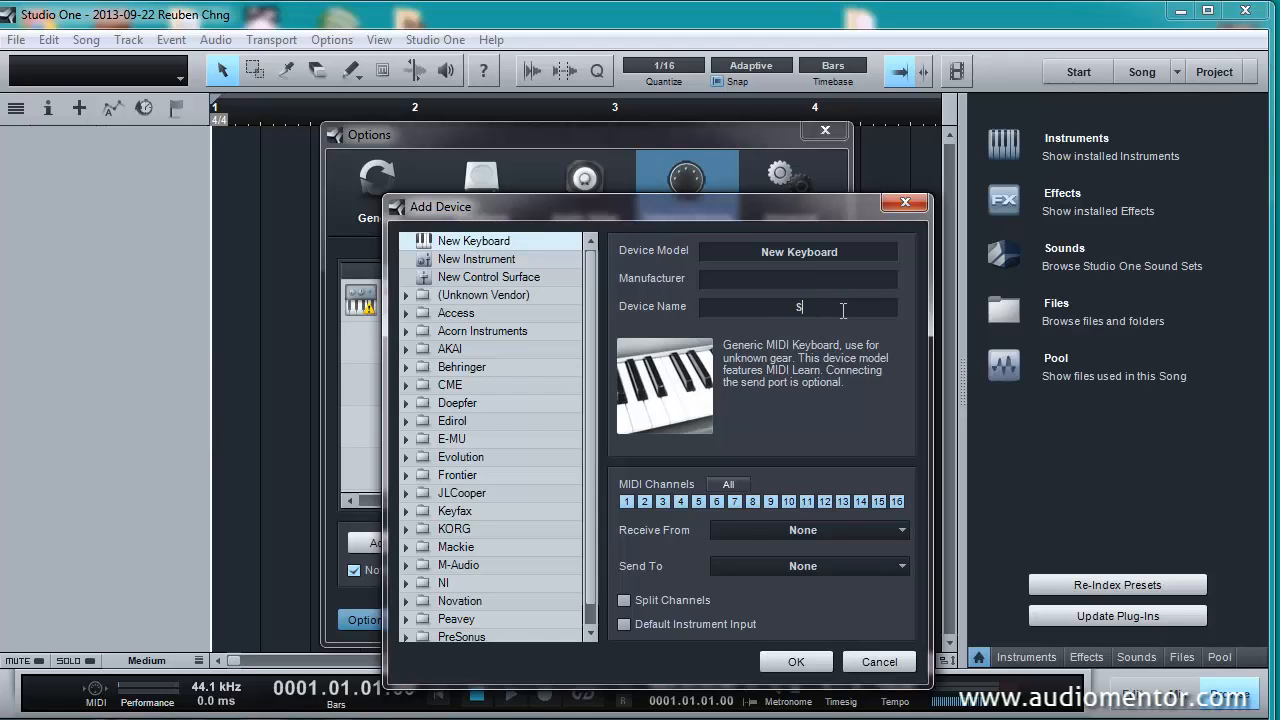
pyautogui.write('amson Graphite 25')
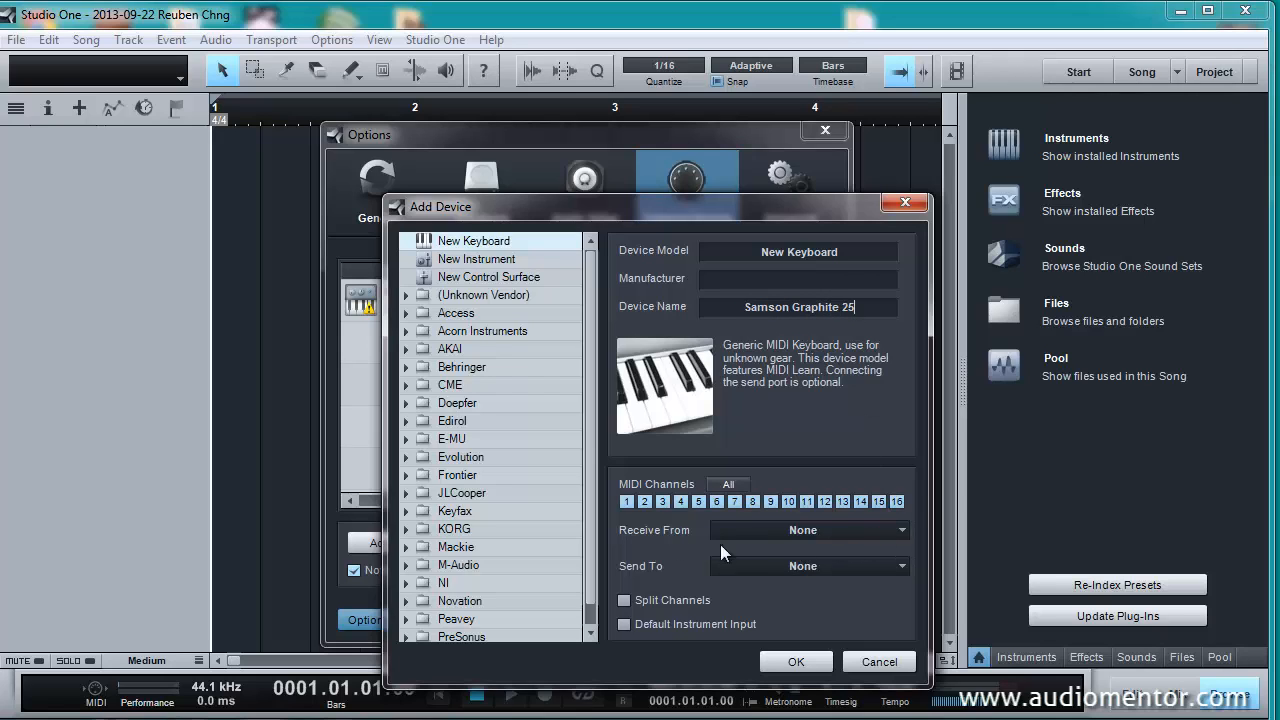
pyautogui.click(808, 530)
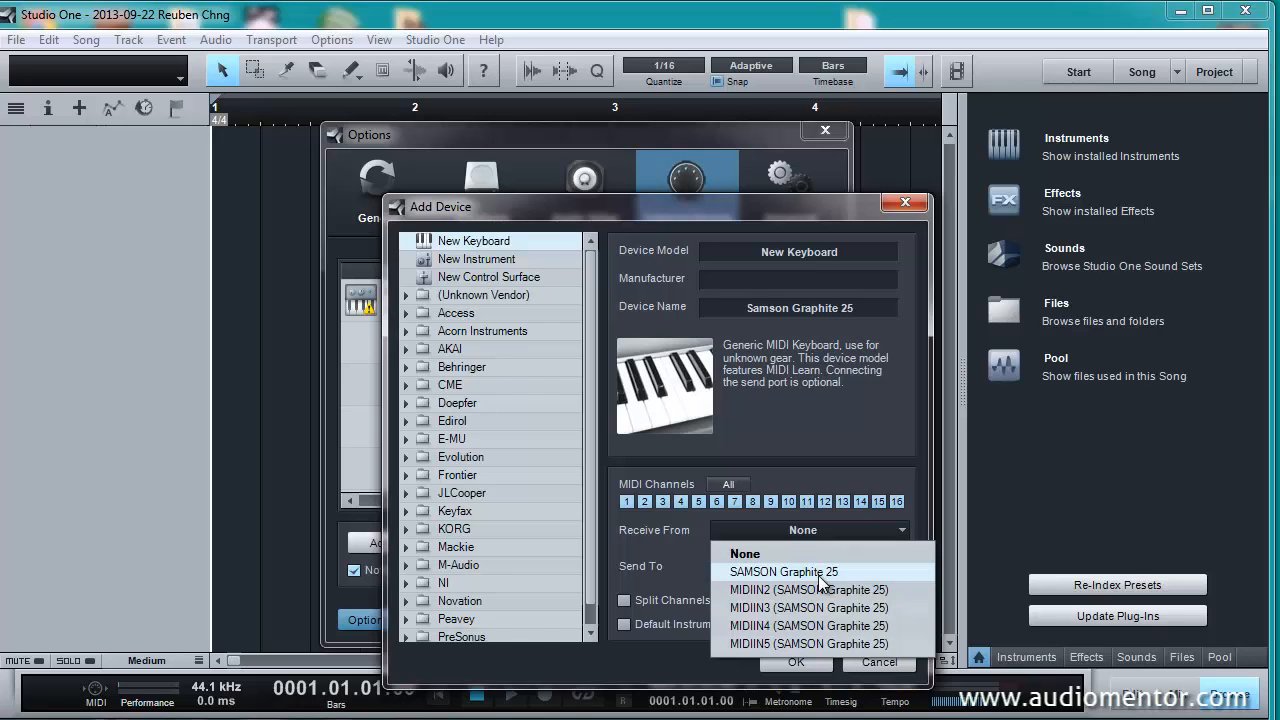
pyautogui.click(784, 572)
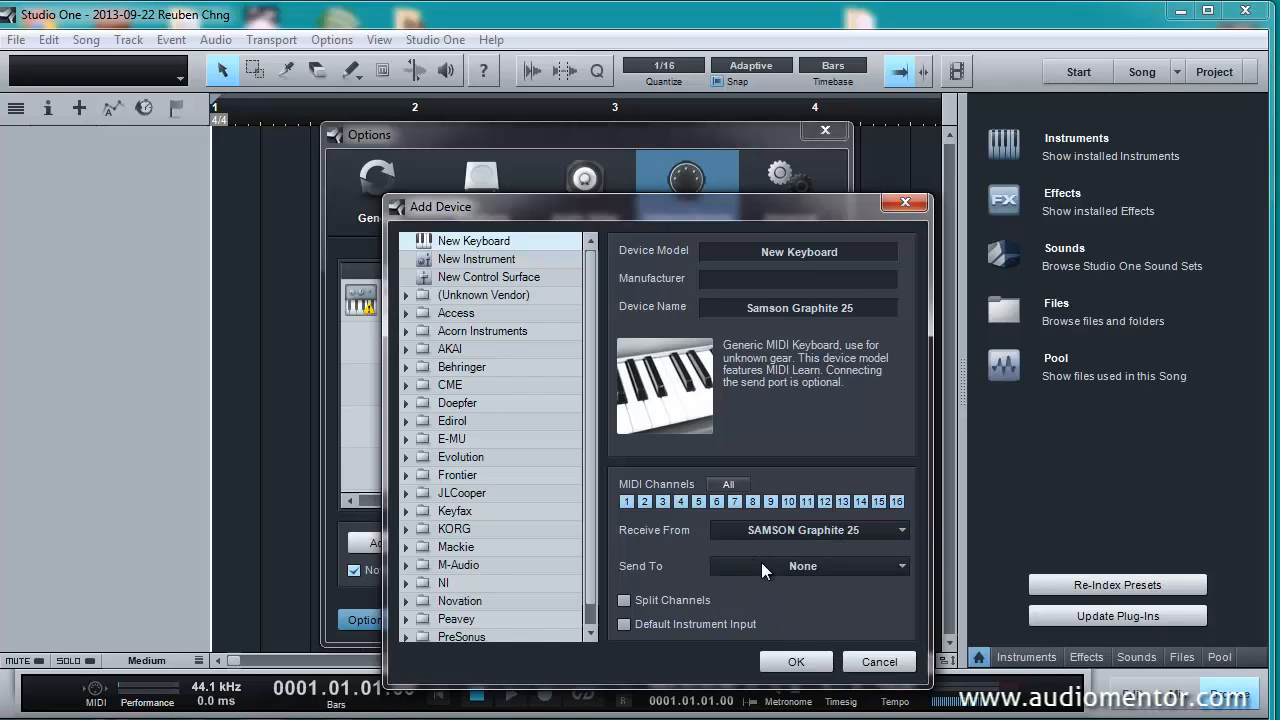
pyautogui.moveTo(644, 536)
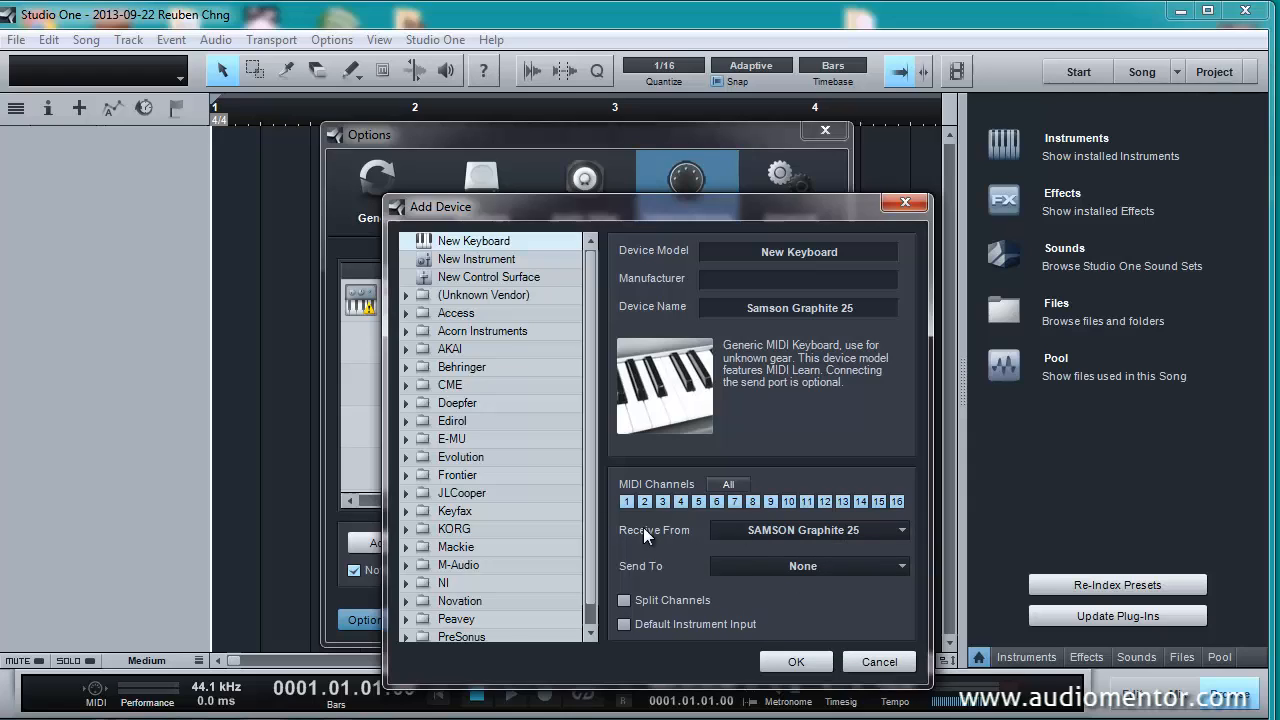
pyautogui.moveTo(868, 540)
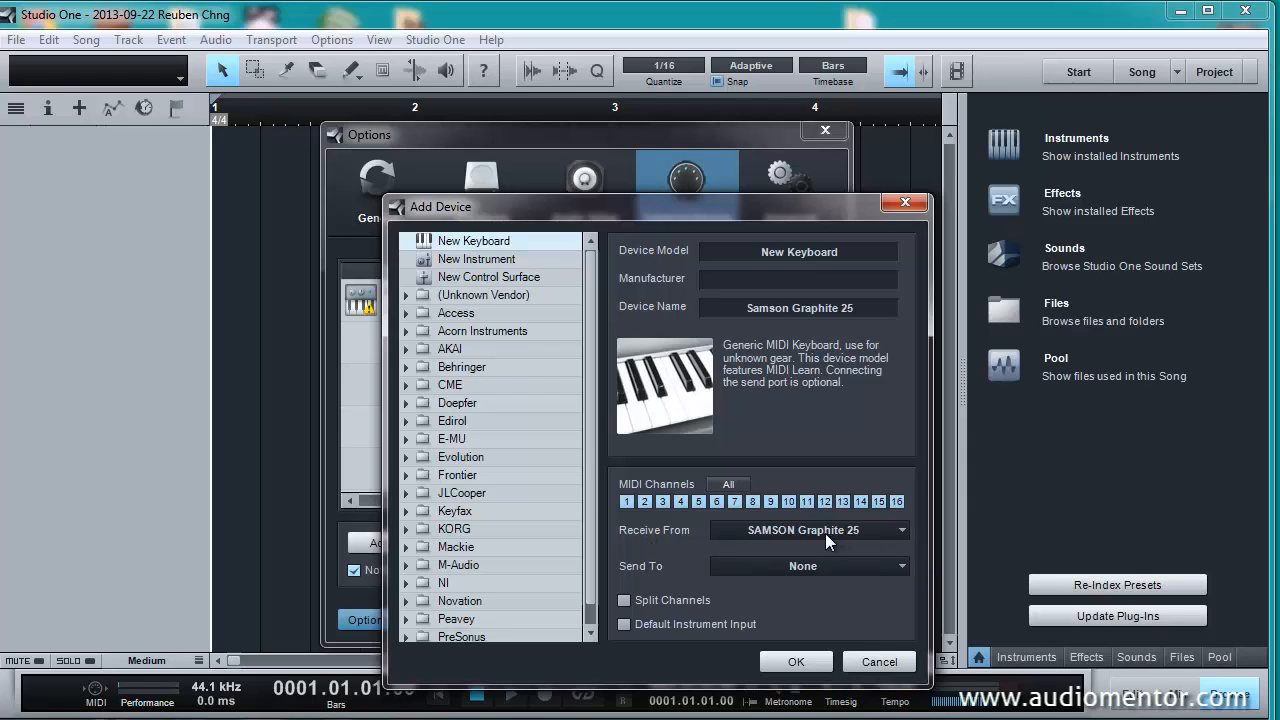
pyautogui.moveTo(764, 540)
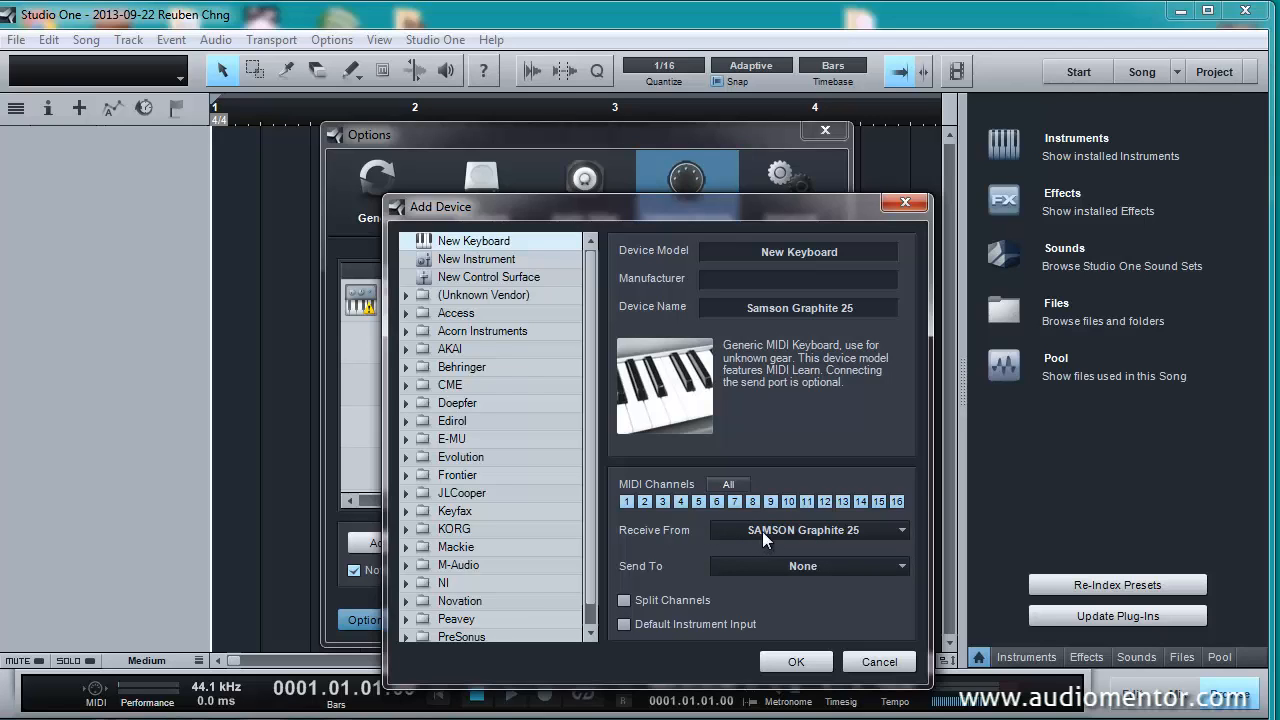
pyautogui.click(808, 530)
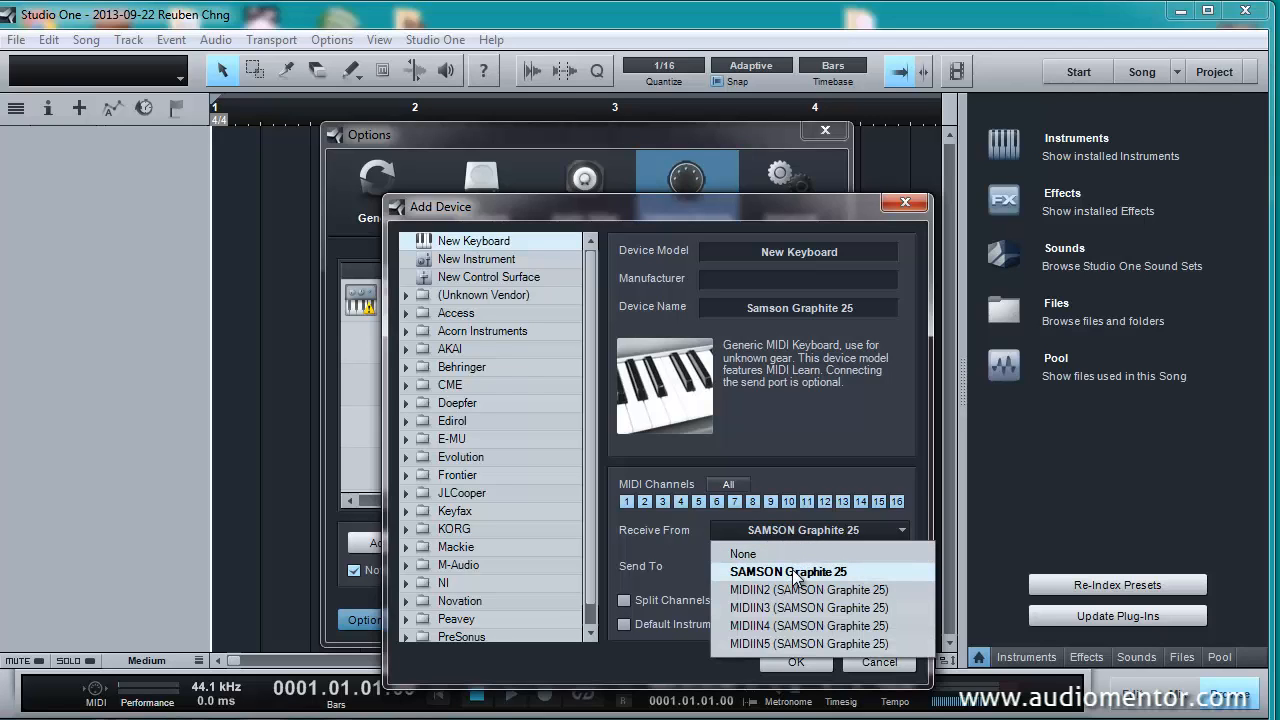
pyautogui.moveTo(710, 554)
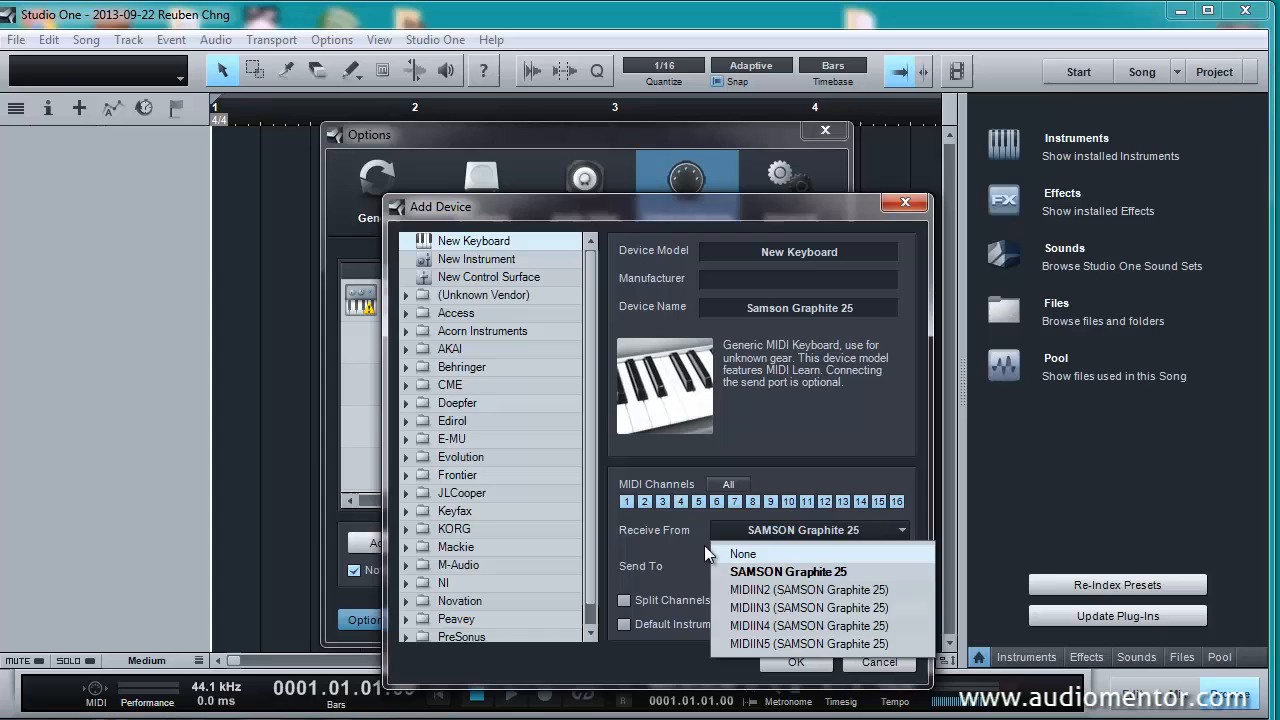
pyautogui.click(744, 552)
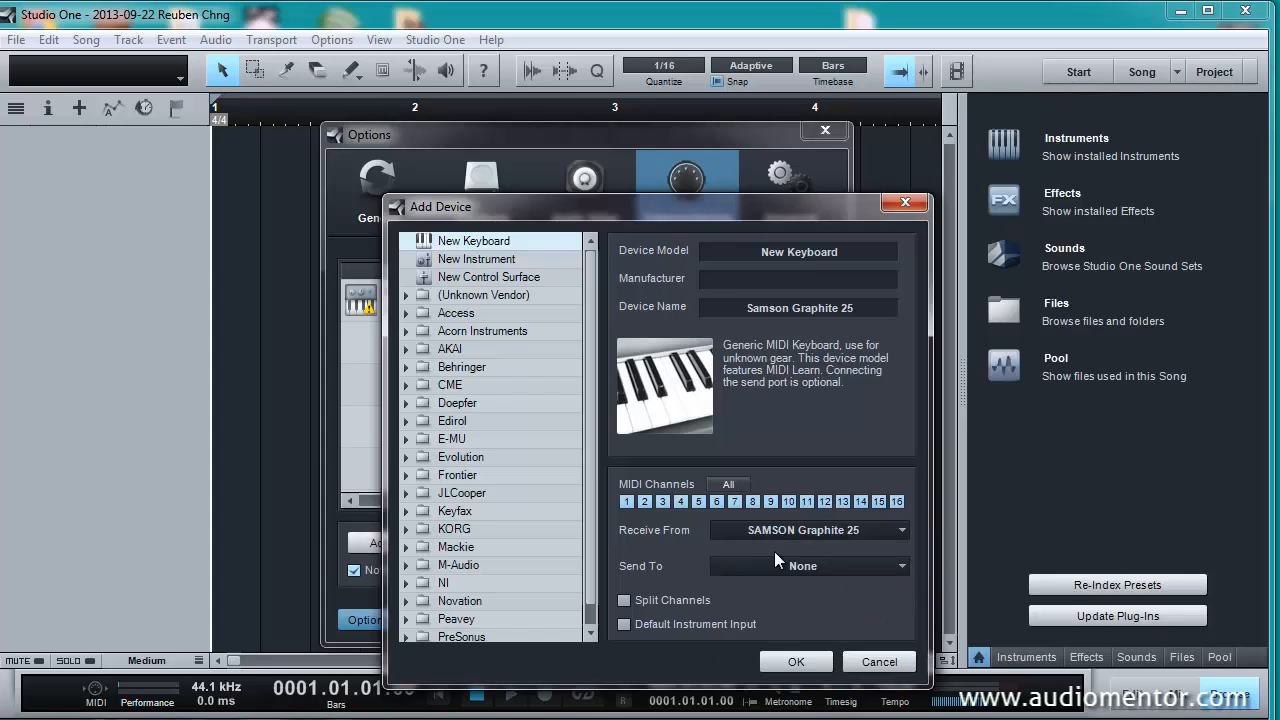
pyautogui.moveTo(768, 576)
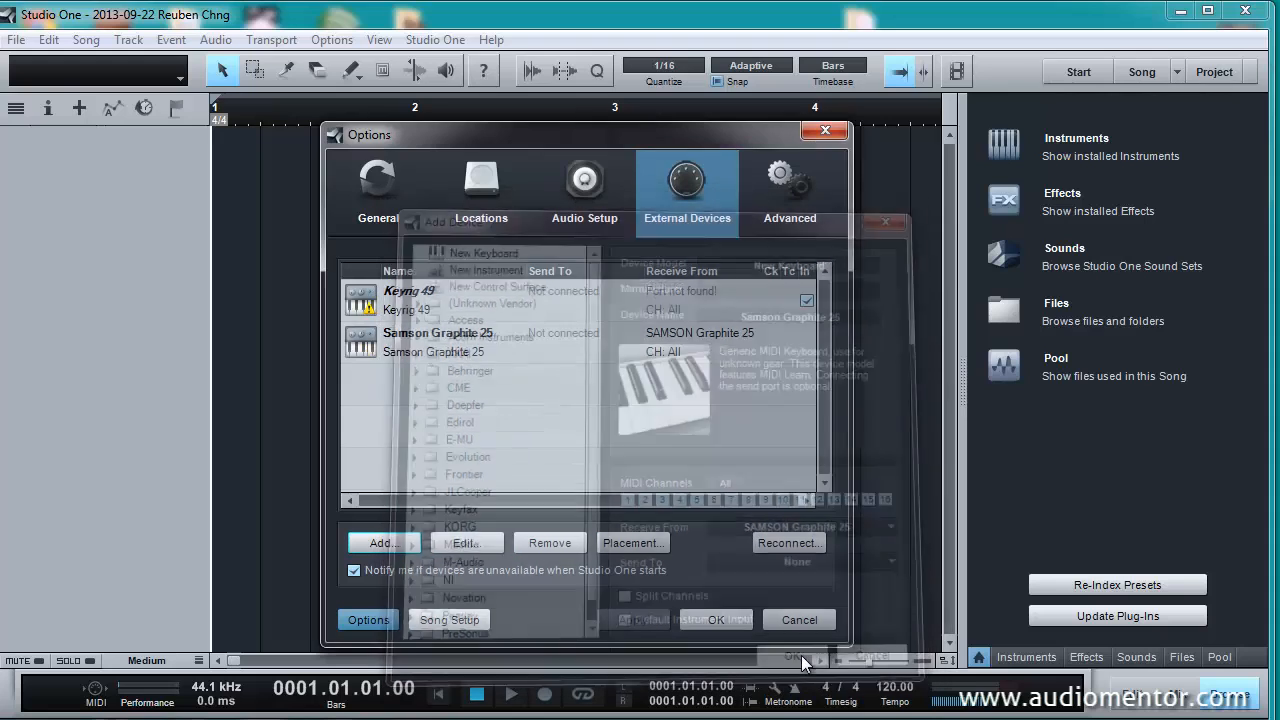
# - Add the Samson Graphite 25 keyboard and remove the disconnected Keyrig 49
pyautogui.click(800, 620)
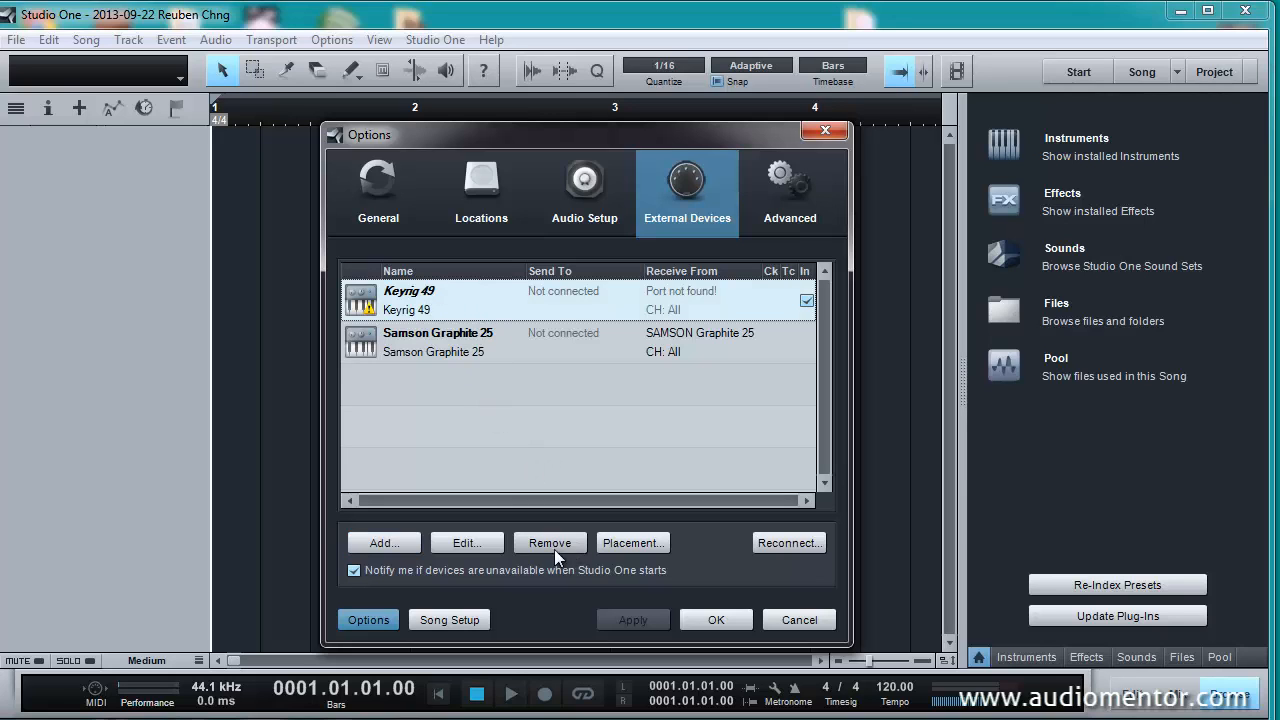
pyautogui.click(548, 542)
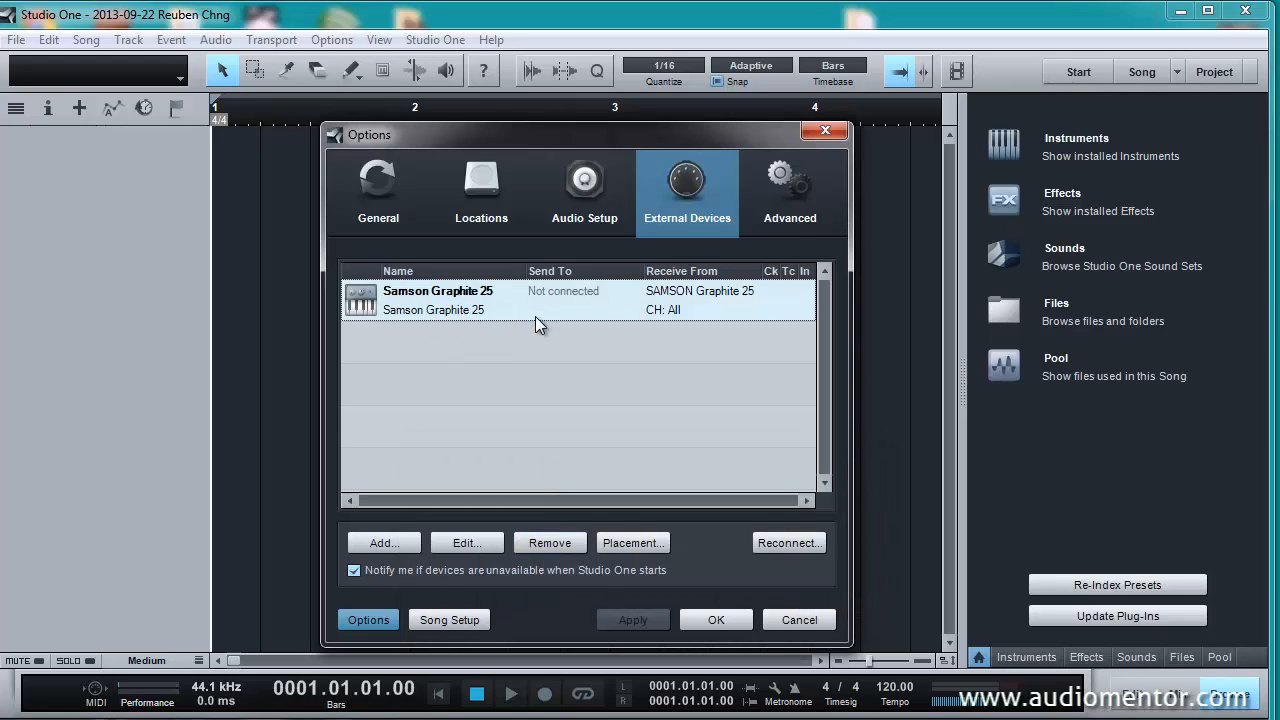
pyautogui.moveTo(788, 542)
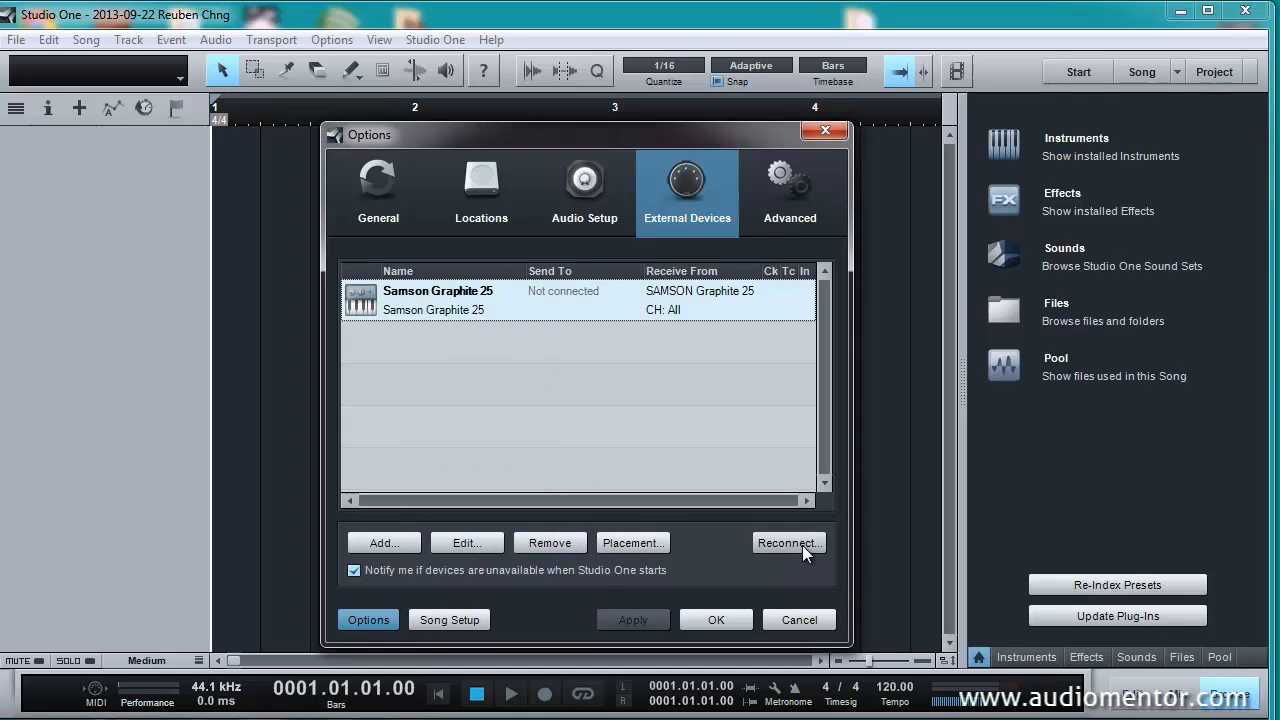
# - Reconnect the Samson Graphite 25 keyboard and dismiss the plug-in devices reminder
pyautogui.click(788, 542)
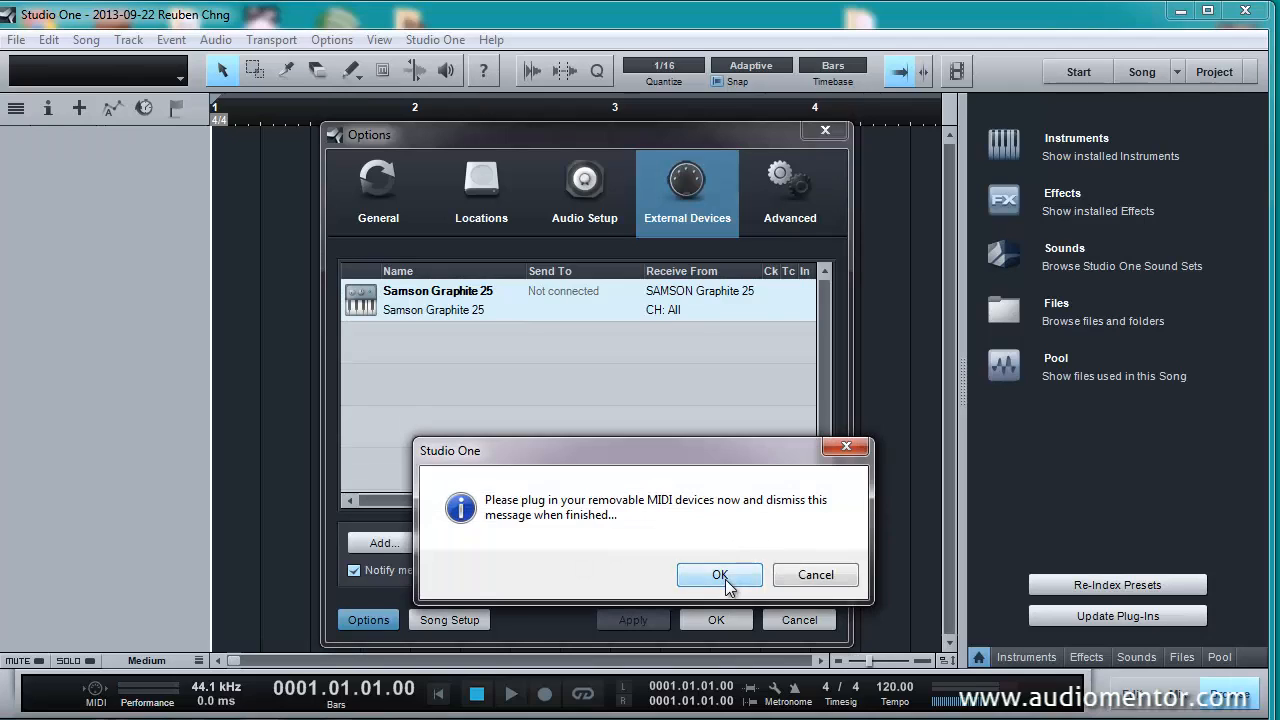
pyautogui.click(720, 574)
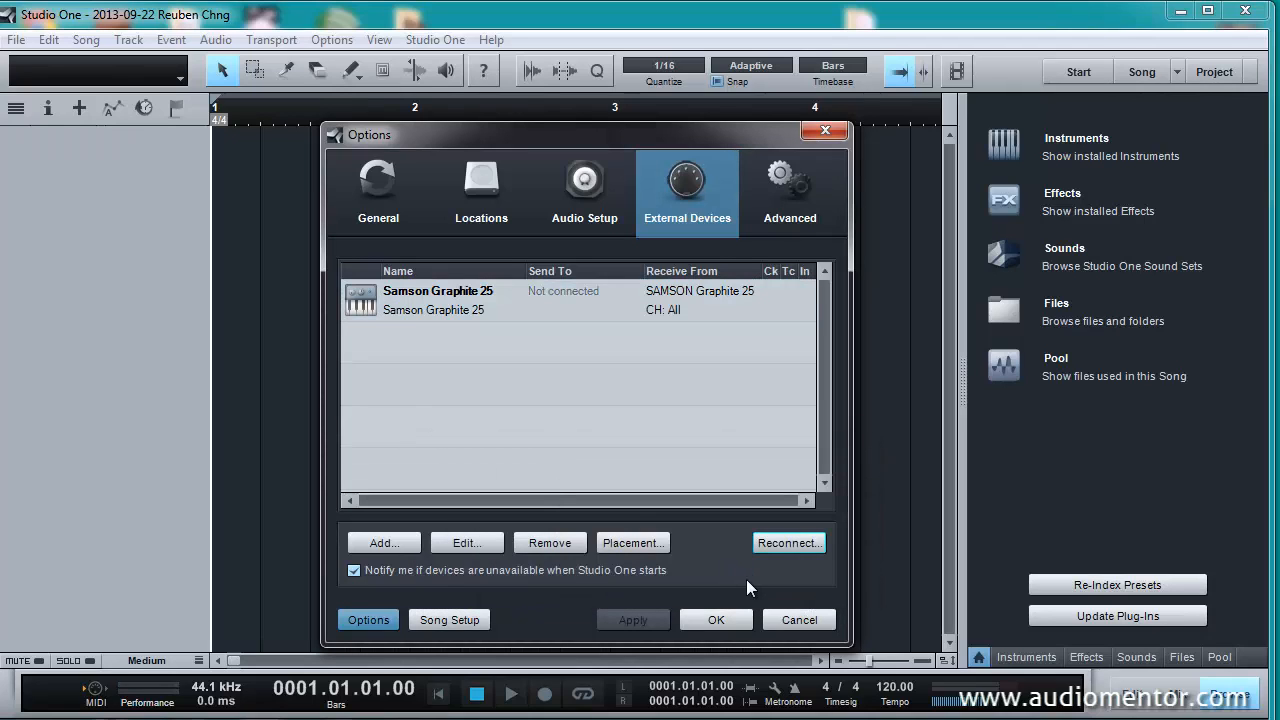
pyautogui.moveTo(650, 584)
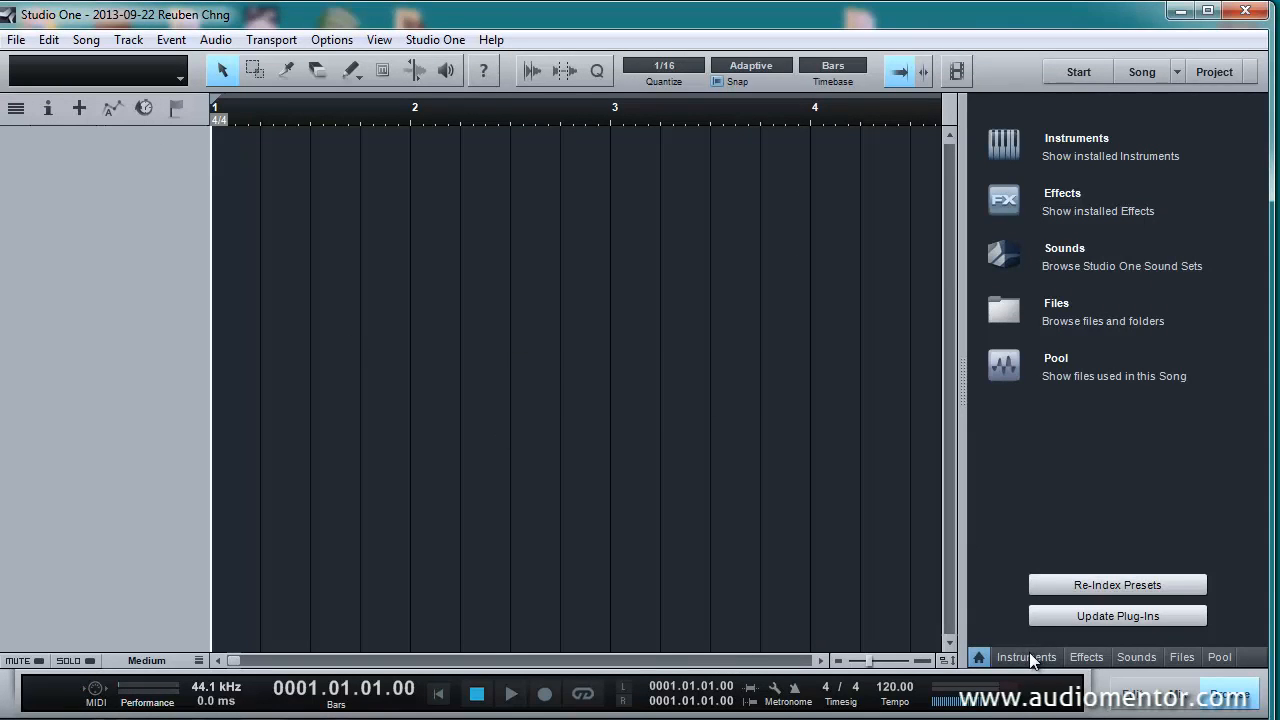
# - Add a Presence instrument track from the Instruments browser and close its editor
pyautogui.click(1026, 656)
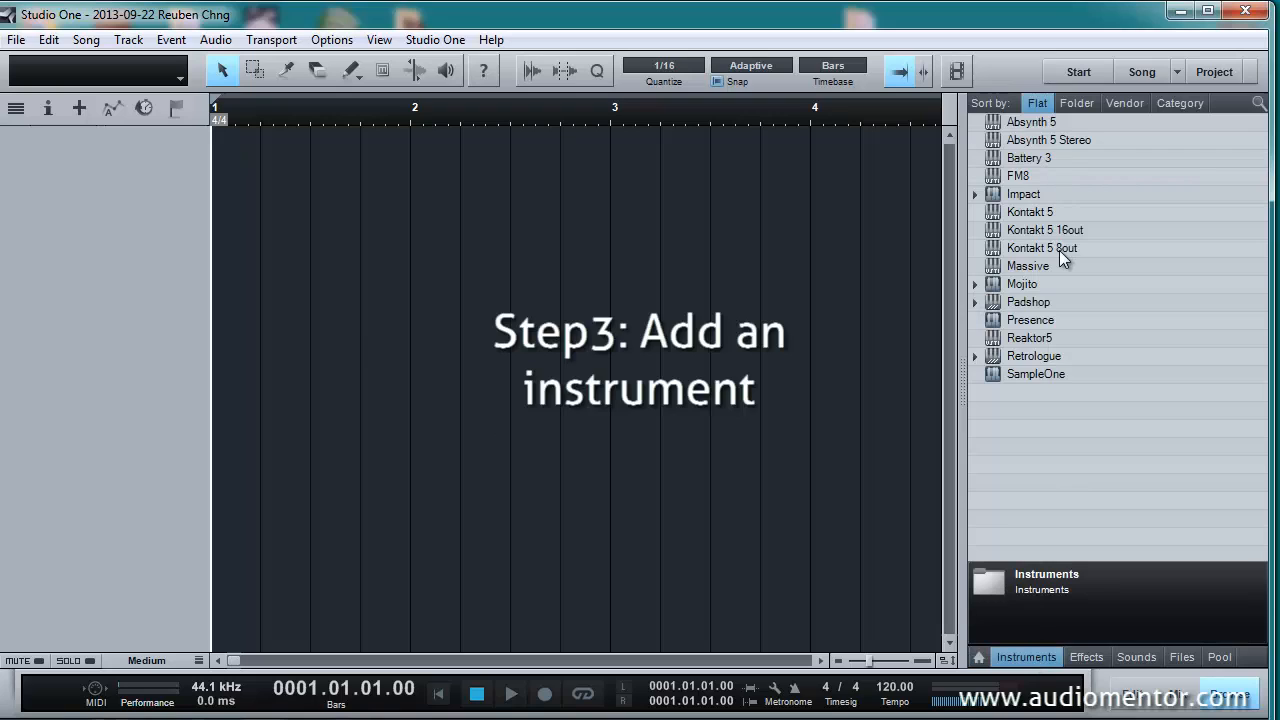
pyautogui.moveTo(1078, 288)
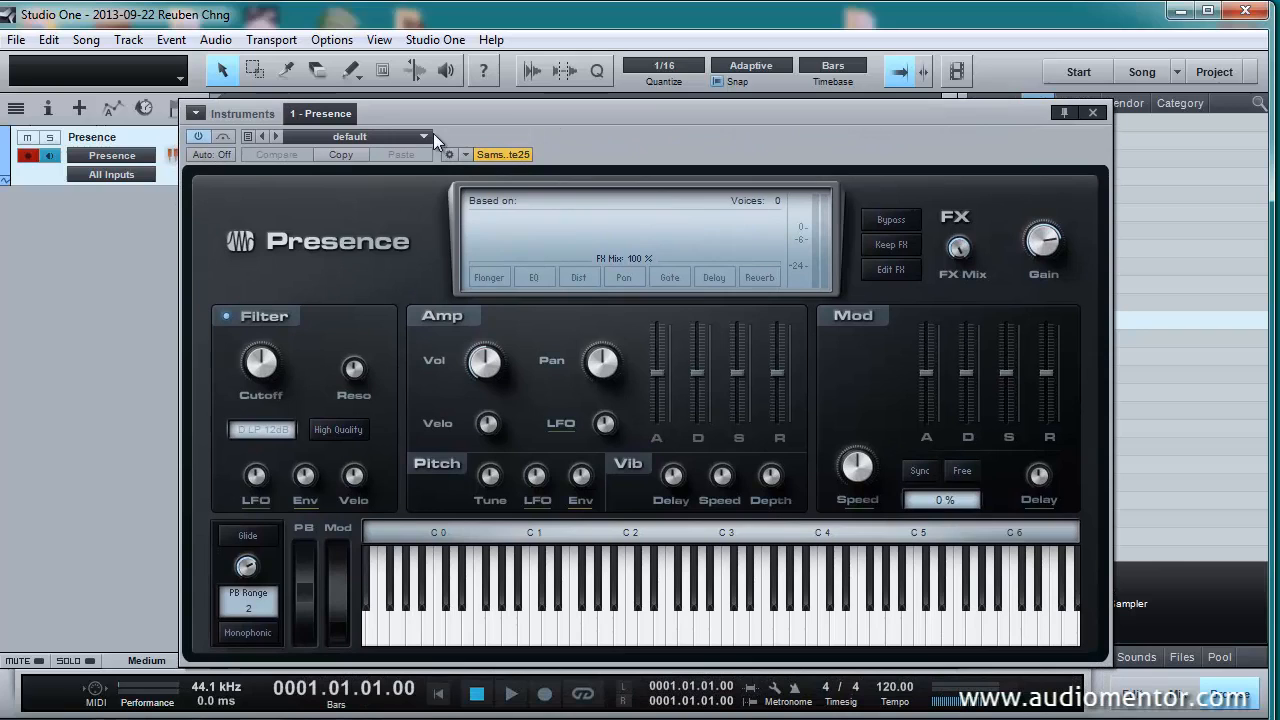
pyautogui.click(422, 136)
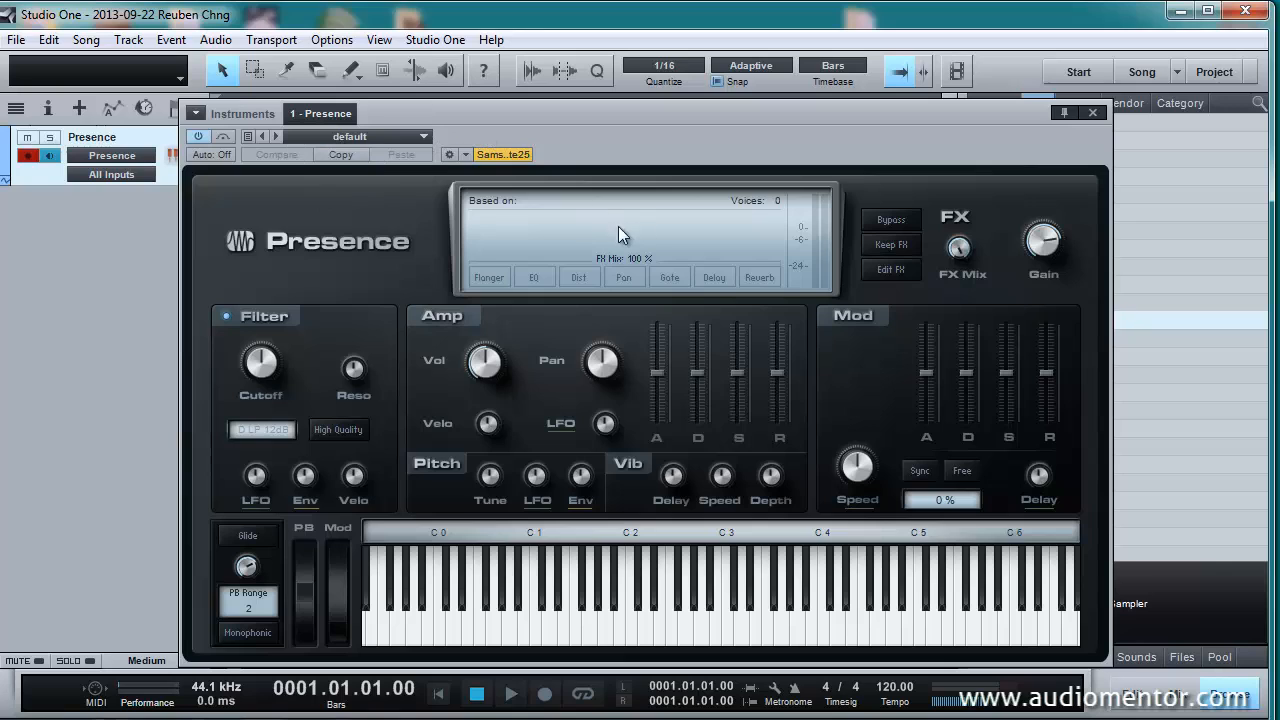
pyautogui.click(1092, 112)
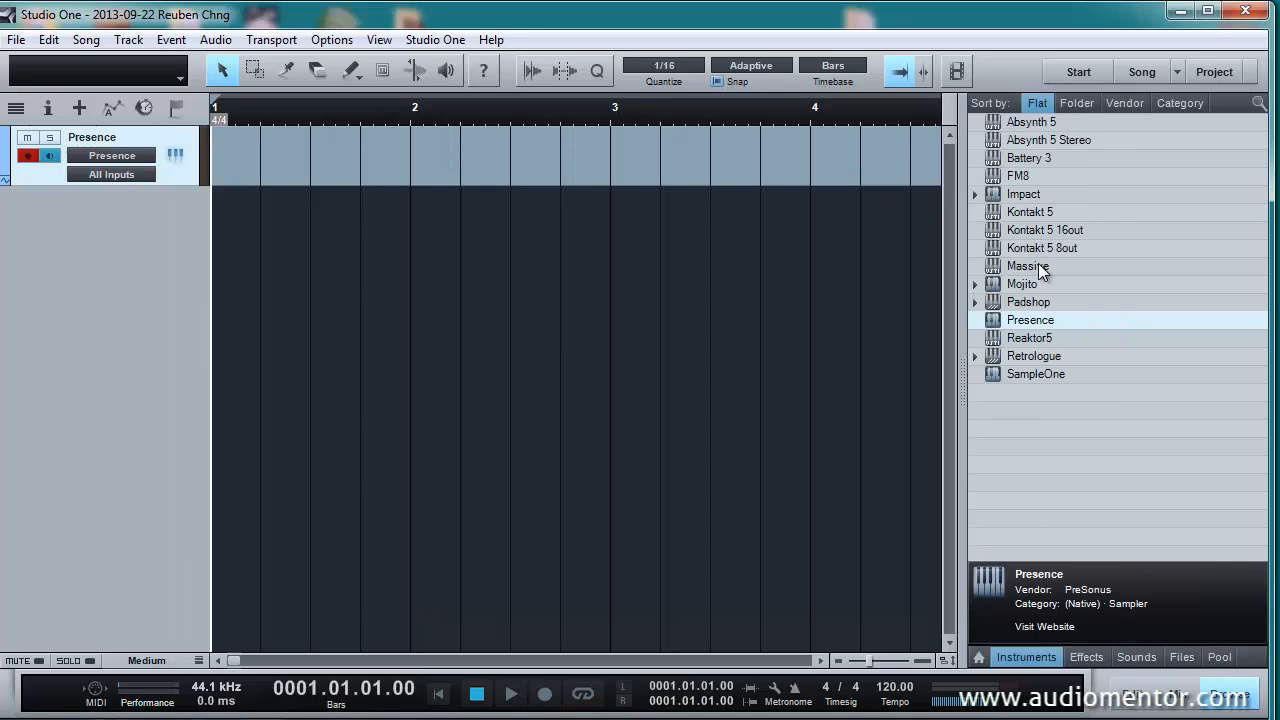
pyautogui.moveTo(1032, 300)
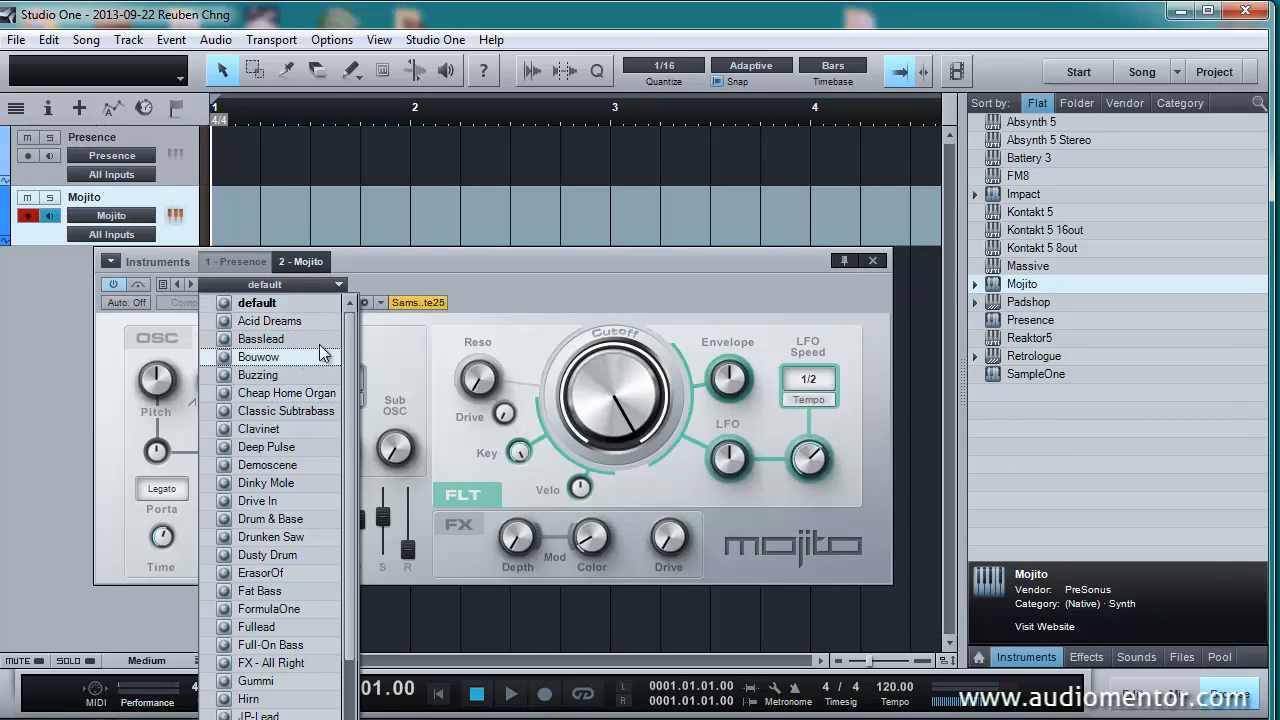
pyautogui.moveTo(284, 338)
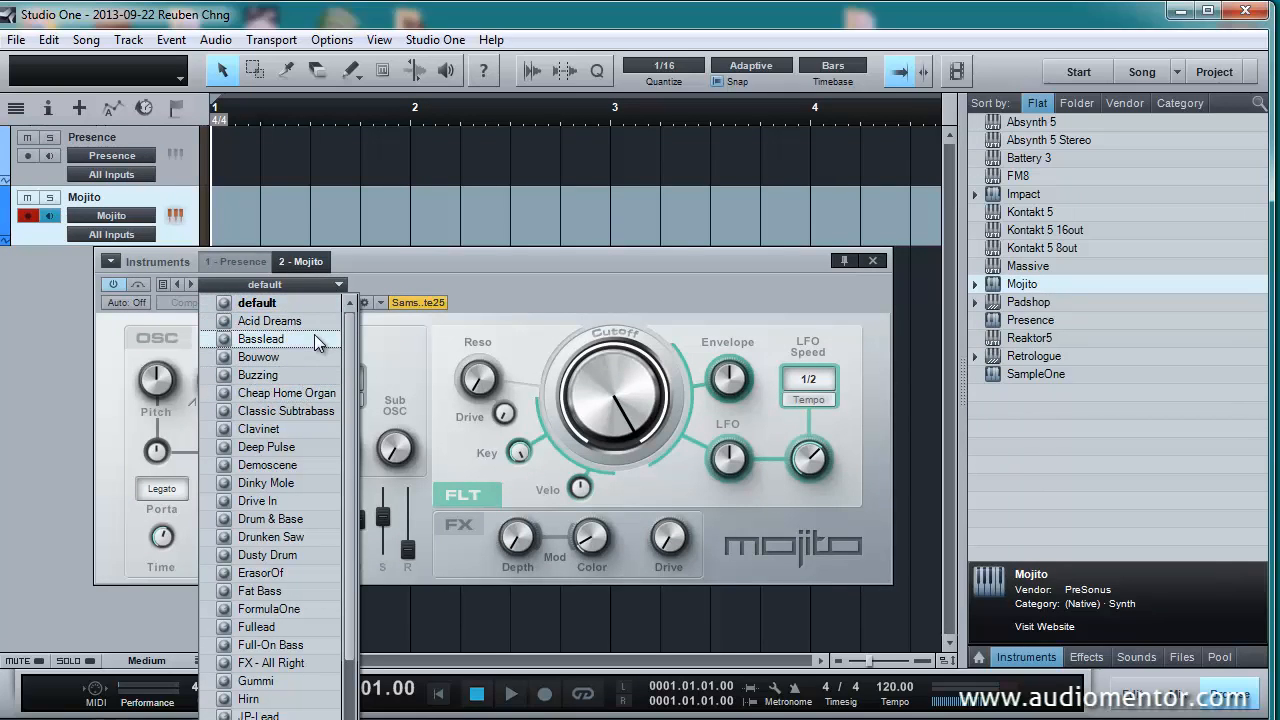
# - Load the Basslead preset into the new Mojito instrument track
pyautogui.click(260, 338)
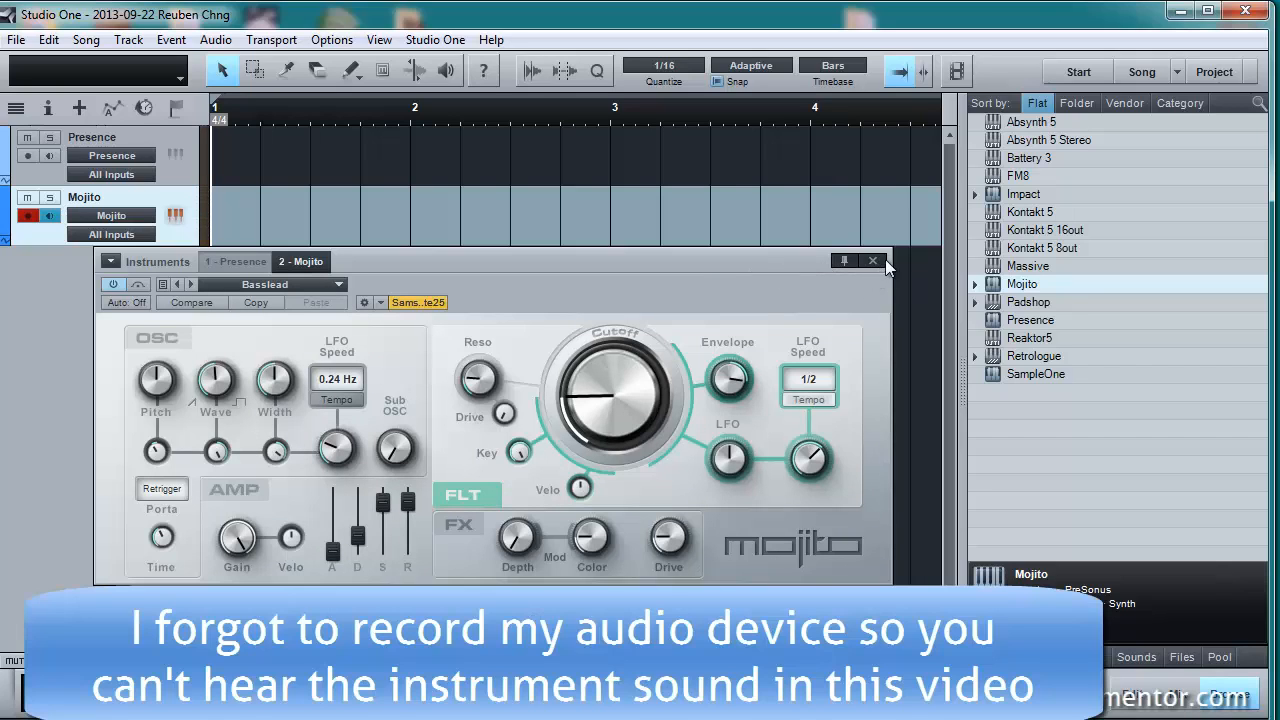
pyautogui.moveTo(876, 268)
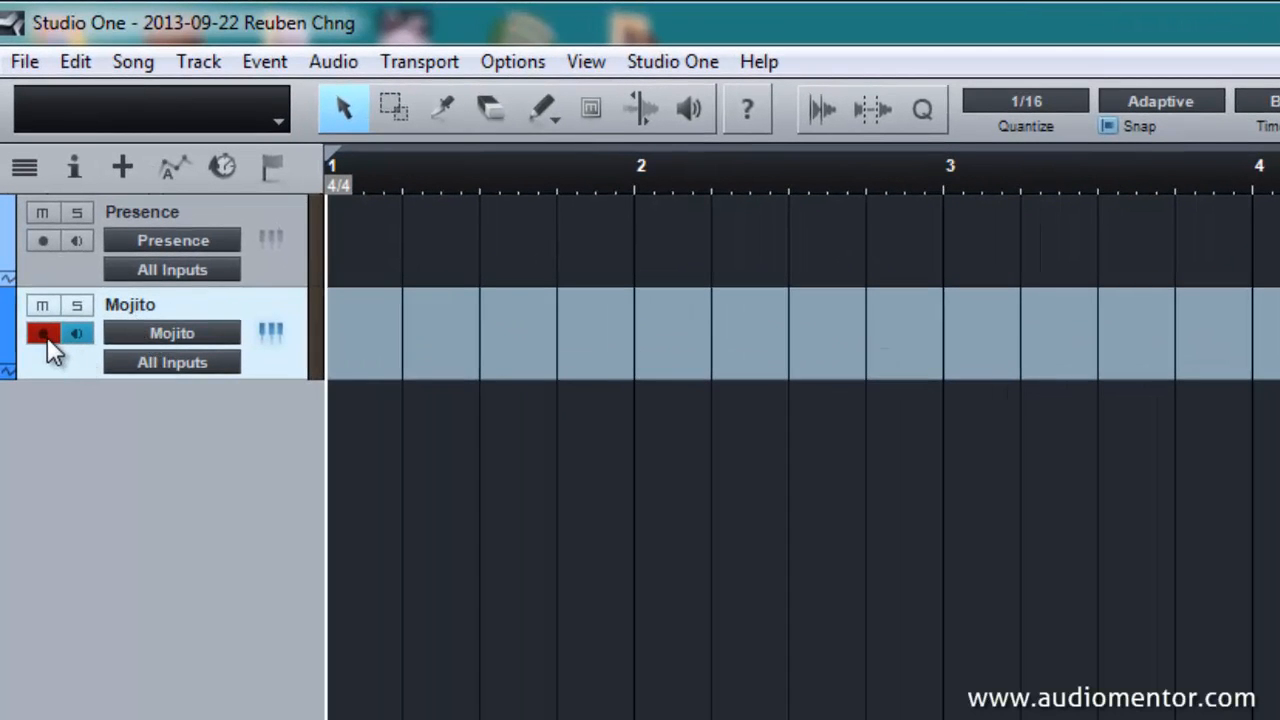
# - Re-arm the Mojito track for recording and monitoring, keeping All Inputs as its input
pyautogui.click(44, 332)
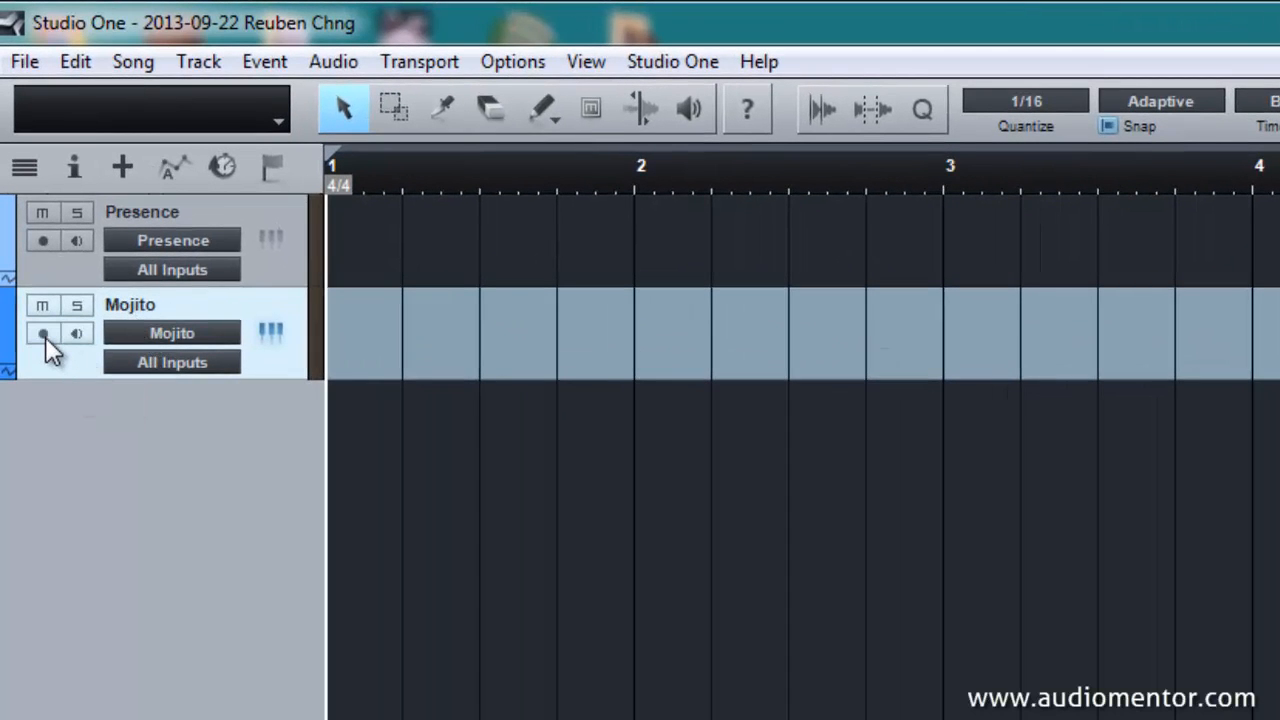
pyautogui.click(44, 332)
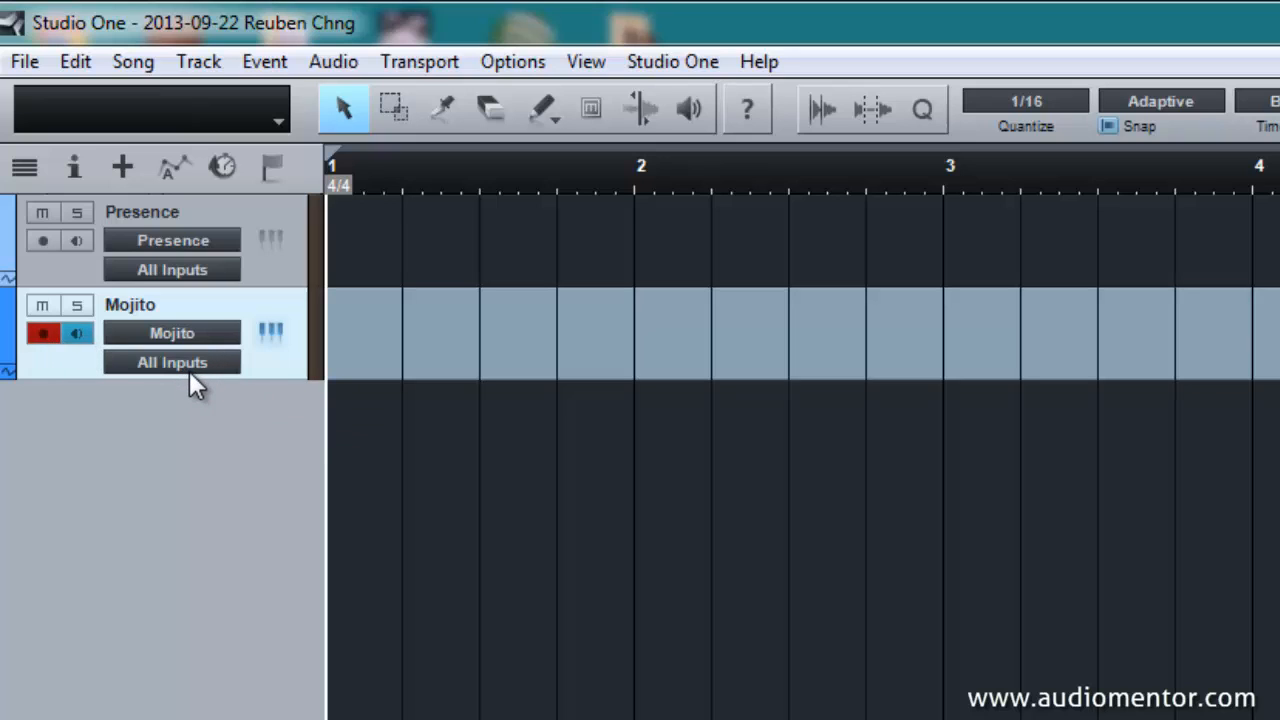
pyautogui.moveTo(172, 362)
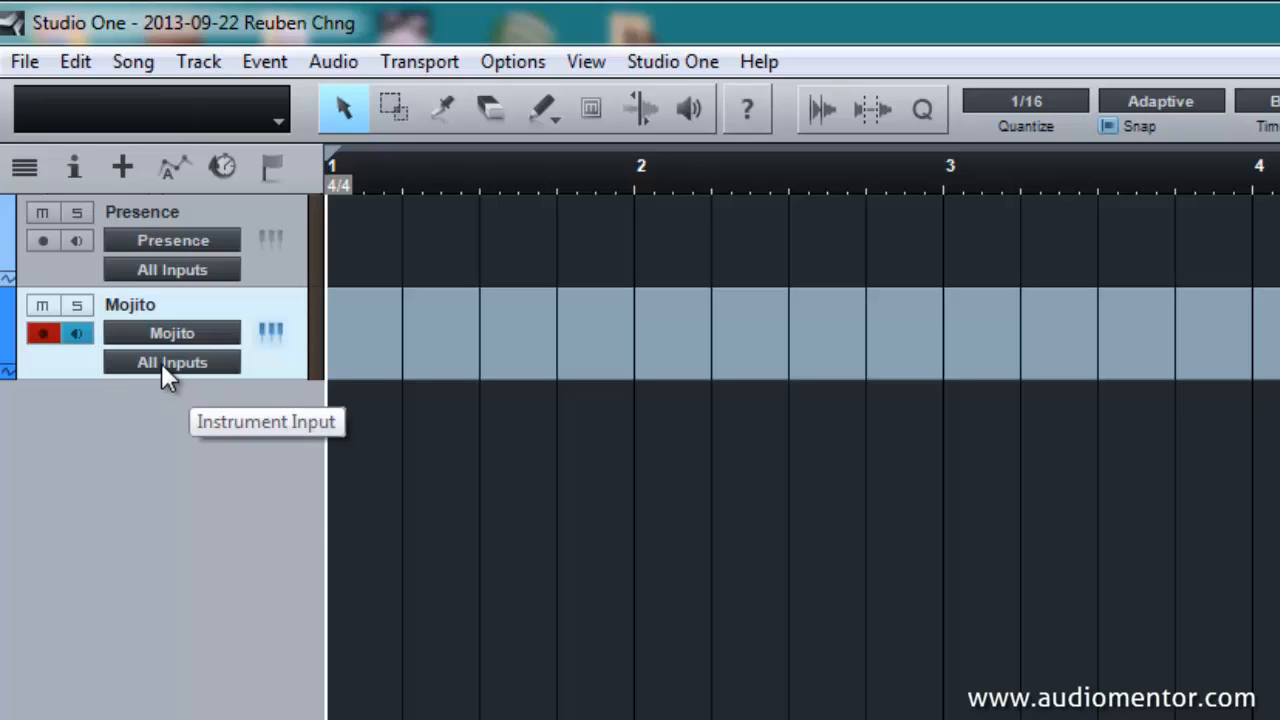
pyautogui.click(172, 362)
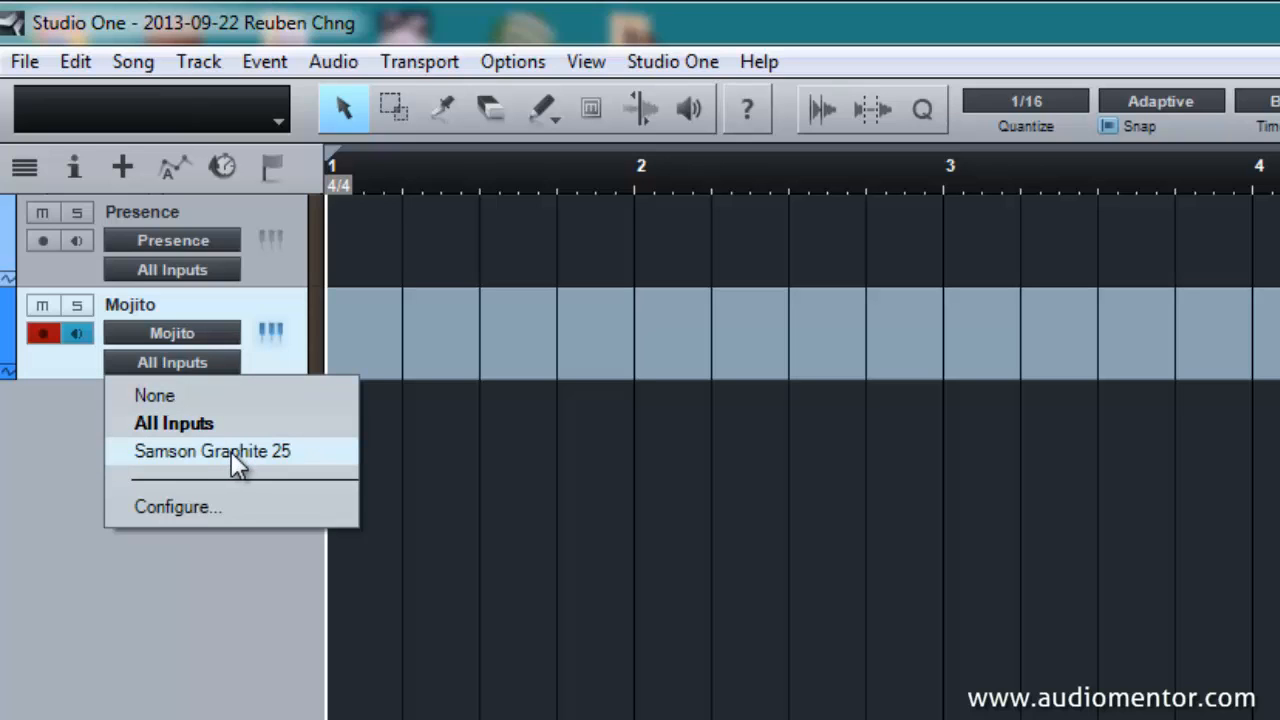
pyautogui.moveTo(256, 424)
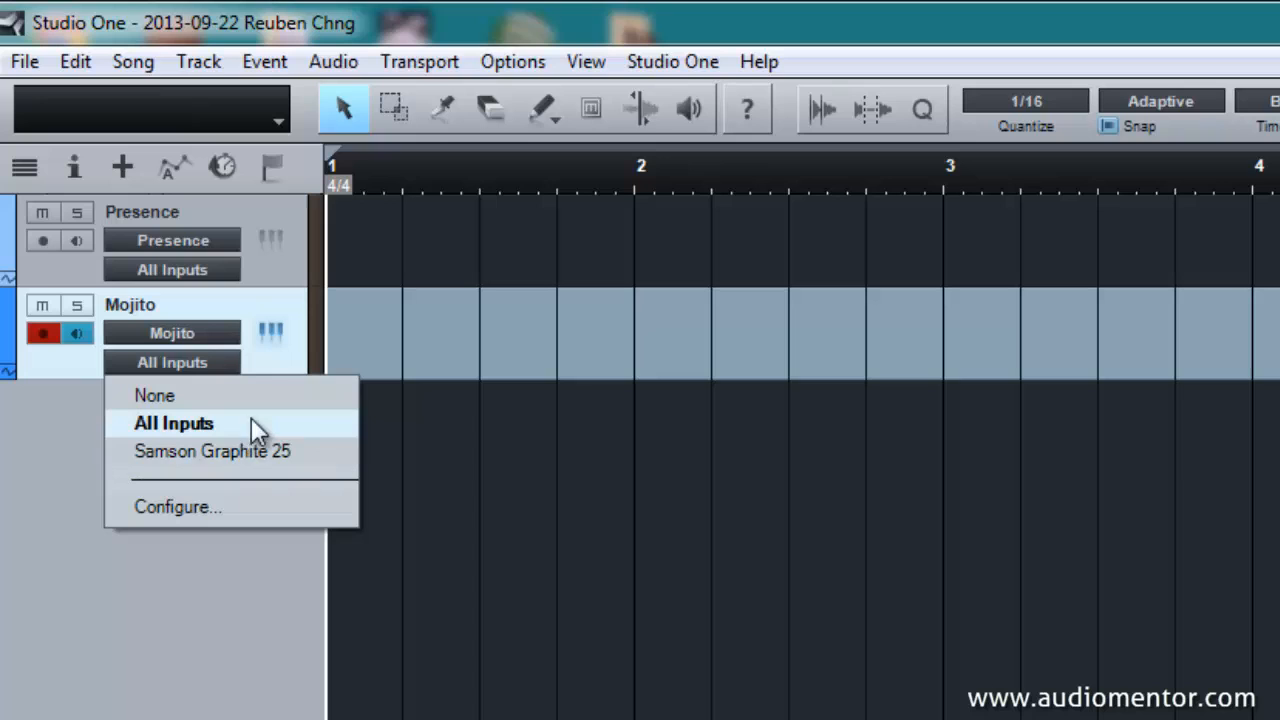
pyautogui.click(174, 424)
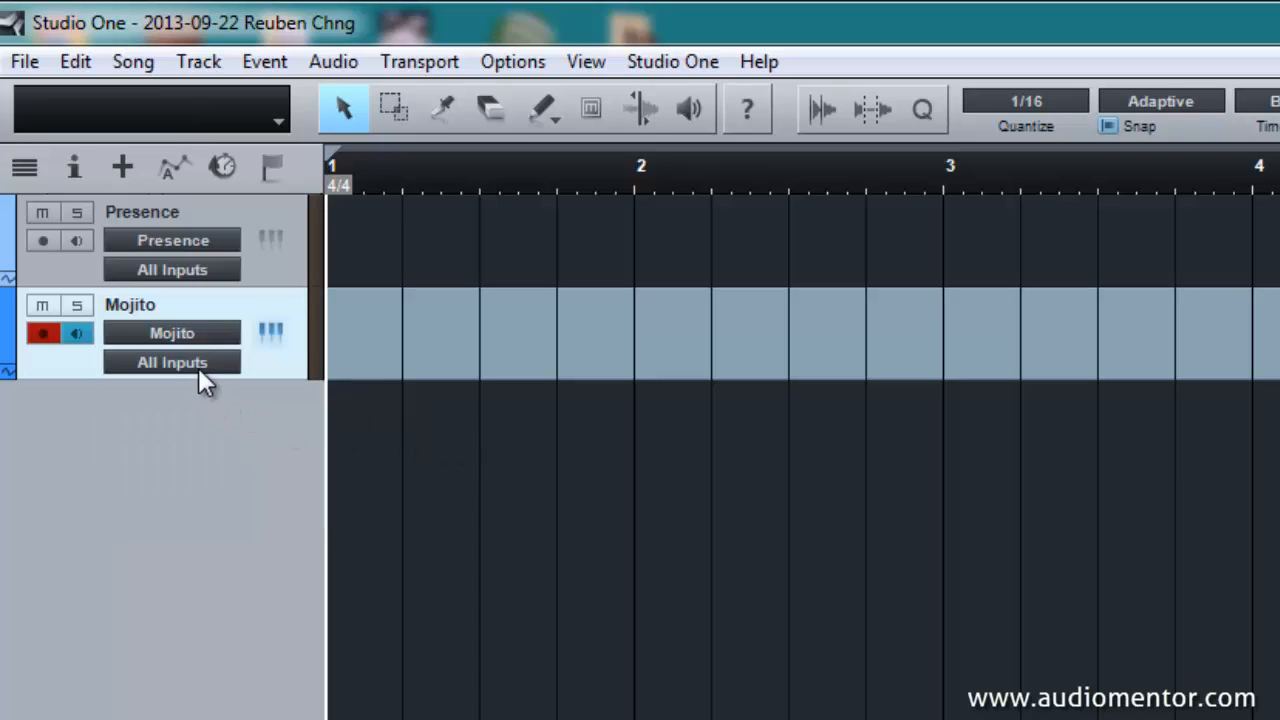
pyautogui.click(172, 360)
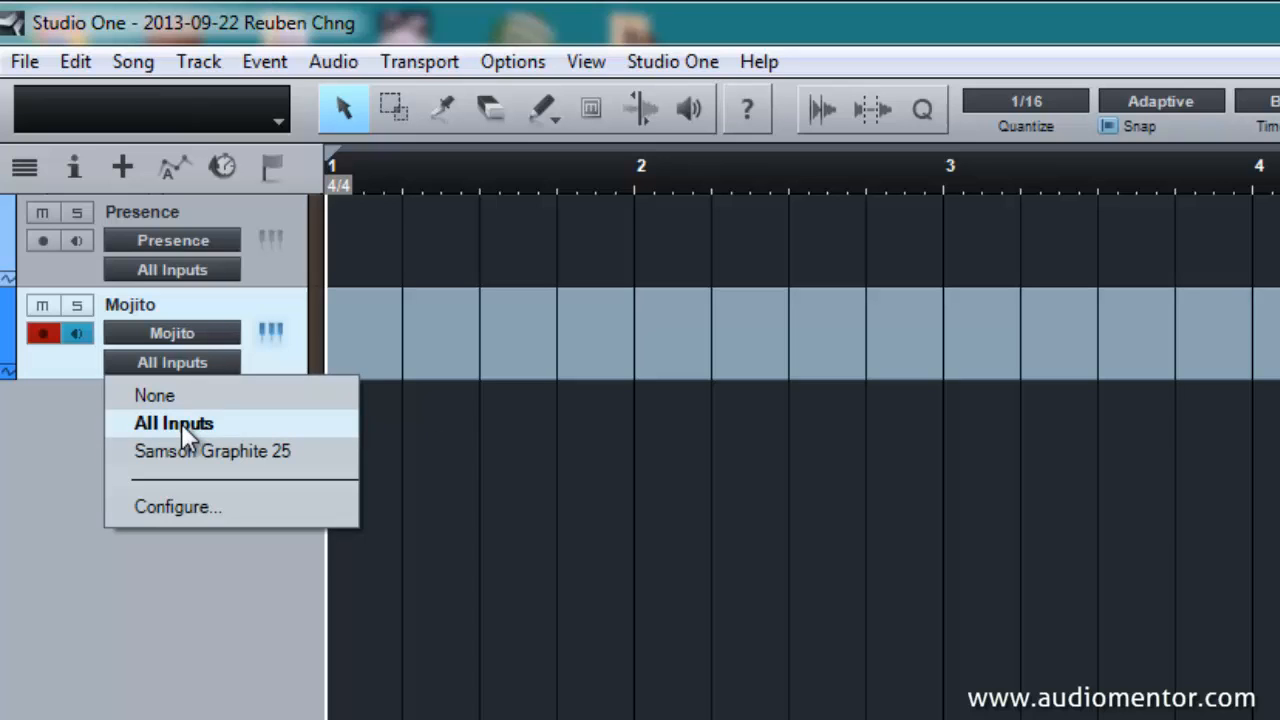
pyautogui.moveTo(664, 444)
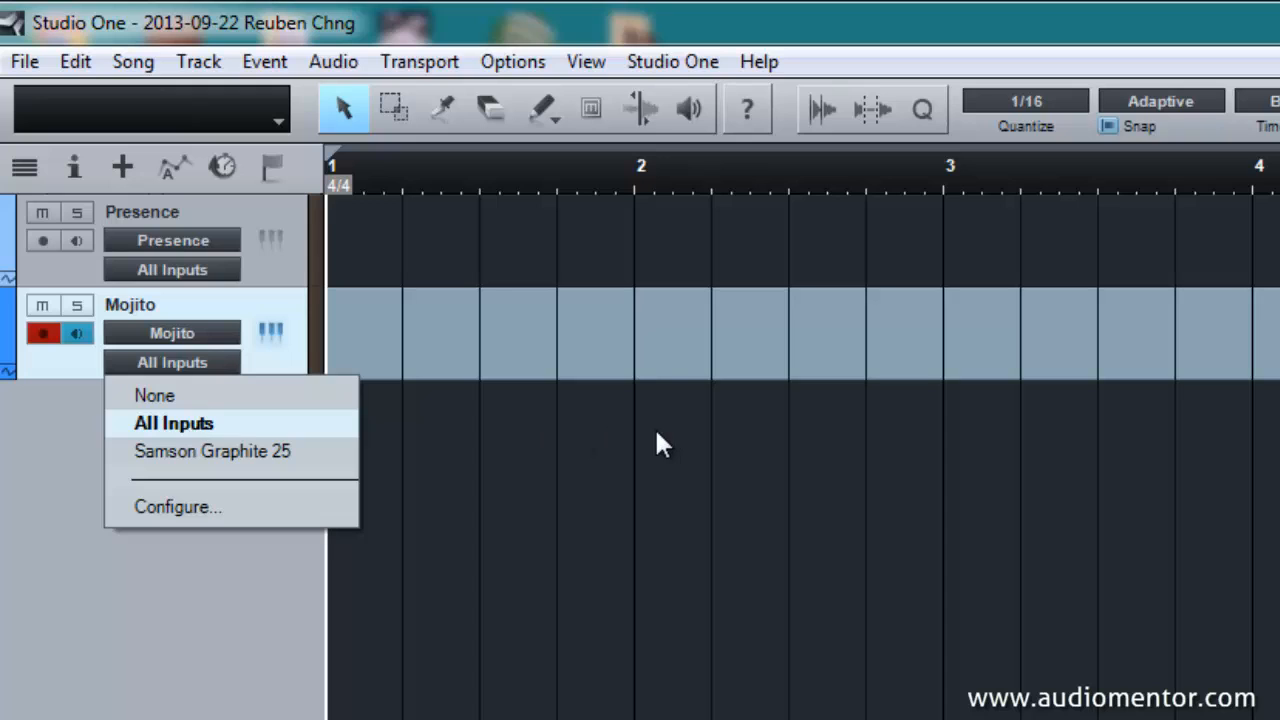
pyautogui.click(172, 424)
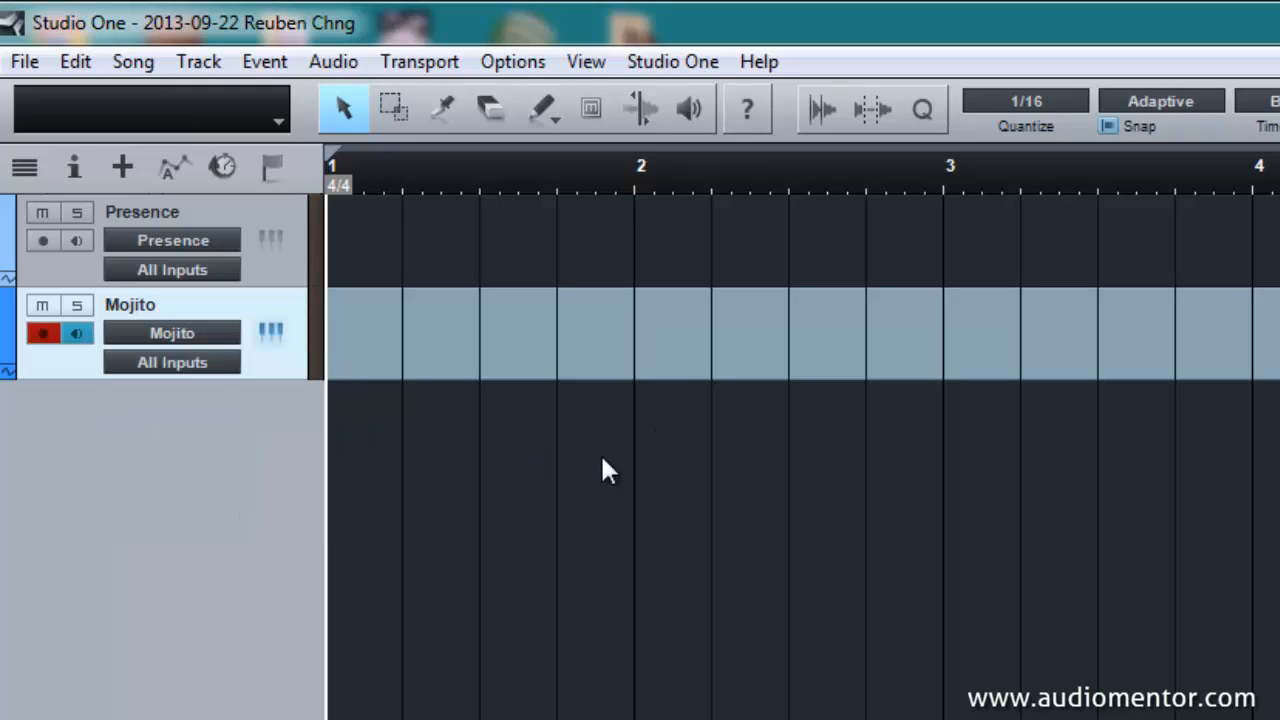
pyautogui.moveTo(592, 420)
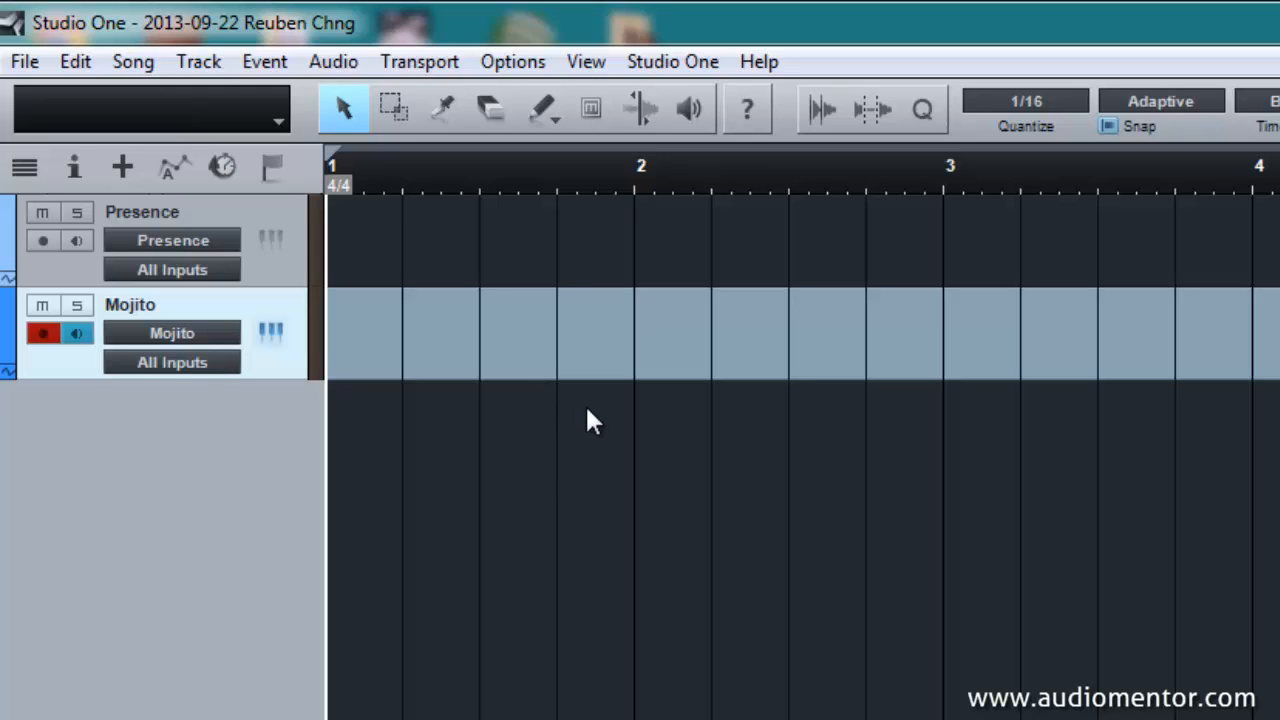
pyautogui.moveTo(648, 486)
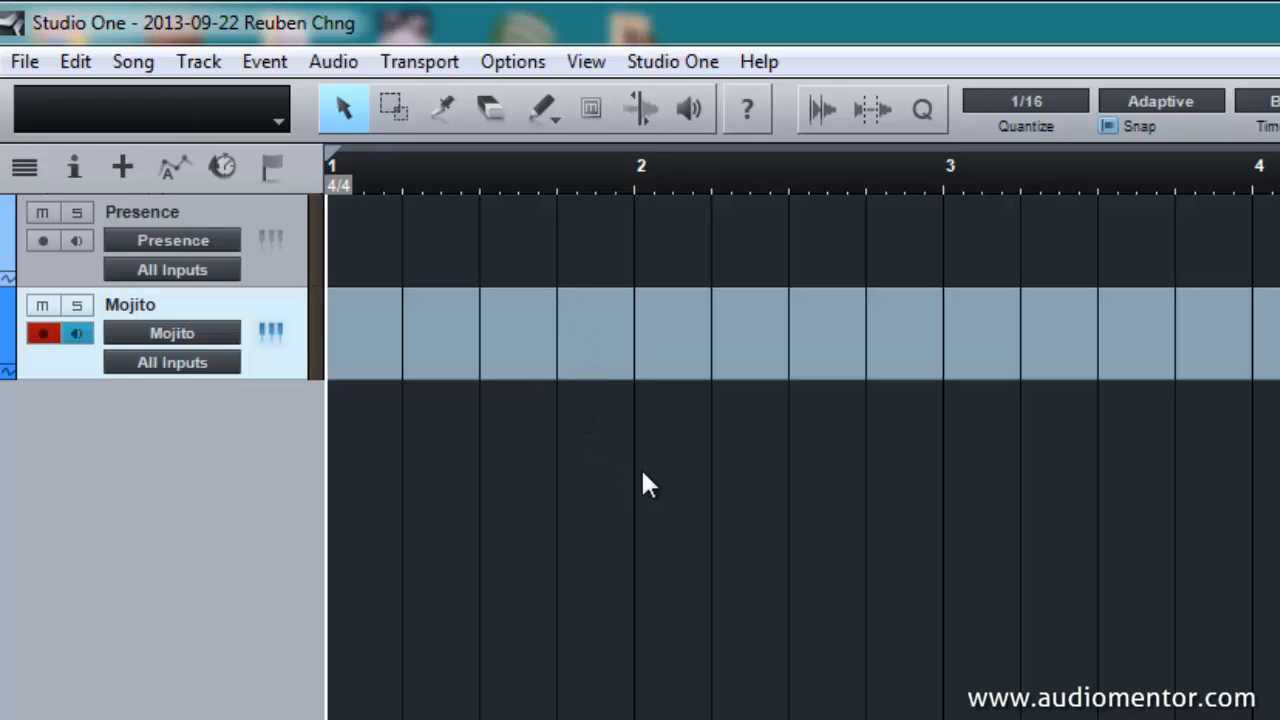
pyautogui.moveTo(756, 504)
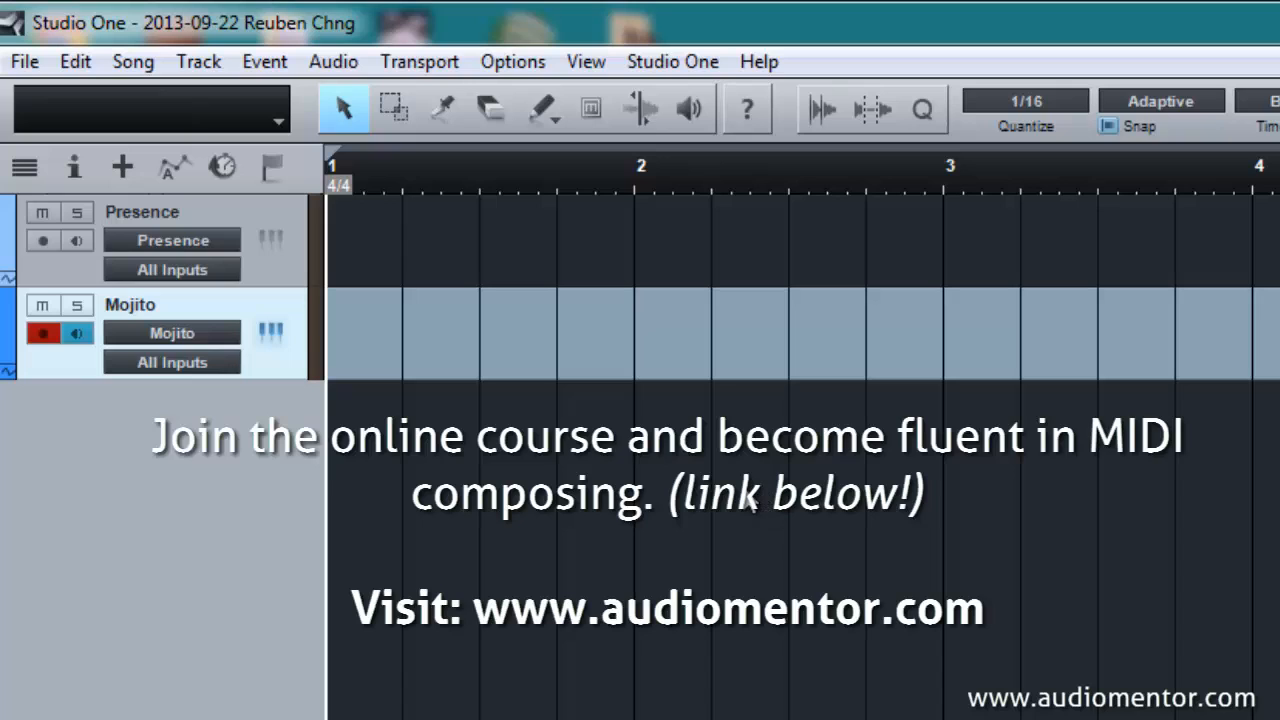
pyautogui.moveTo(840, 550)
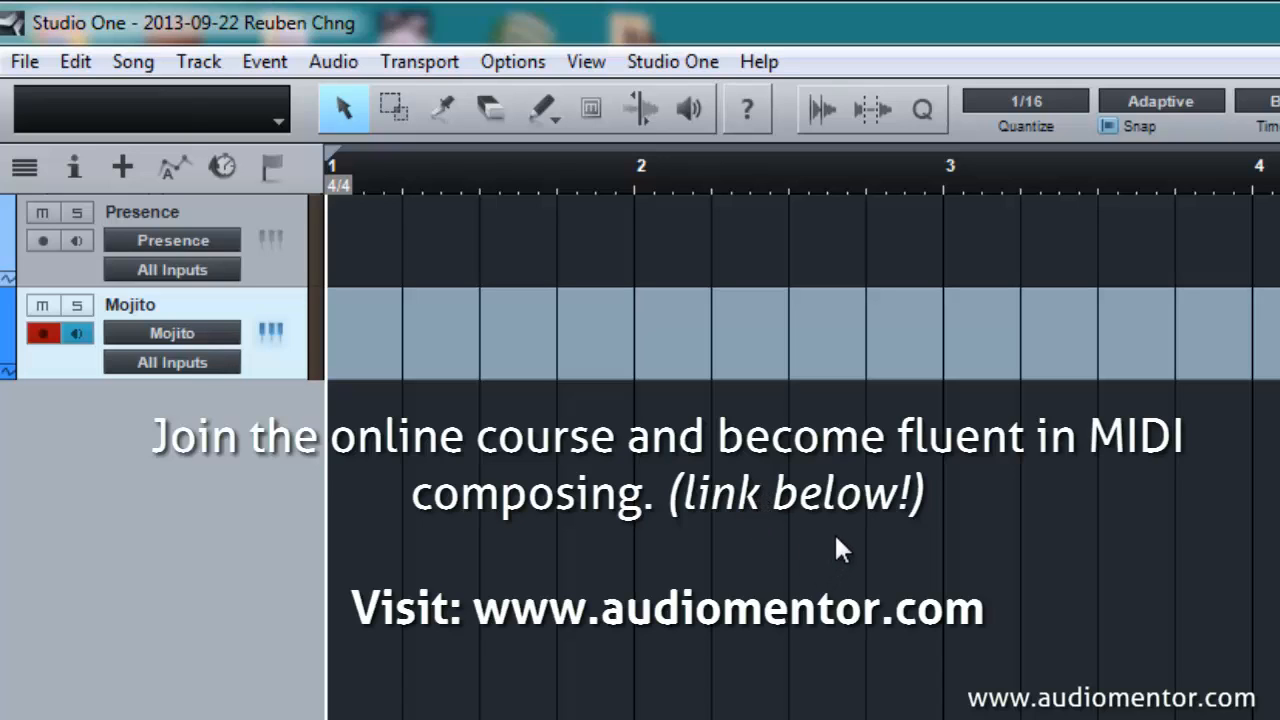
pyautogui.moveTo(896, 580)
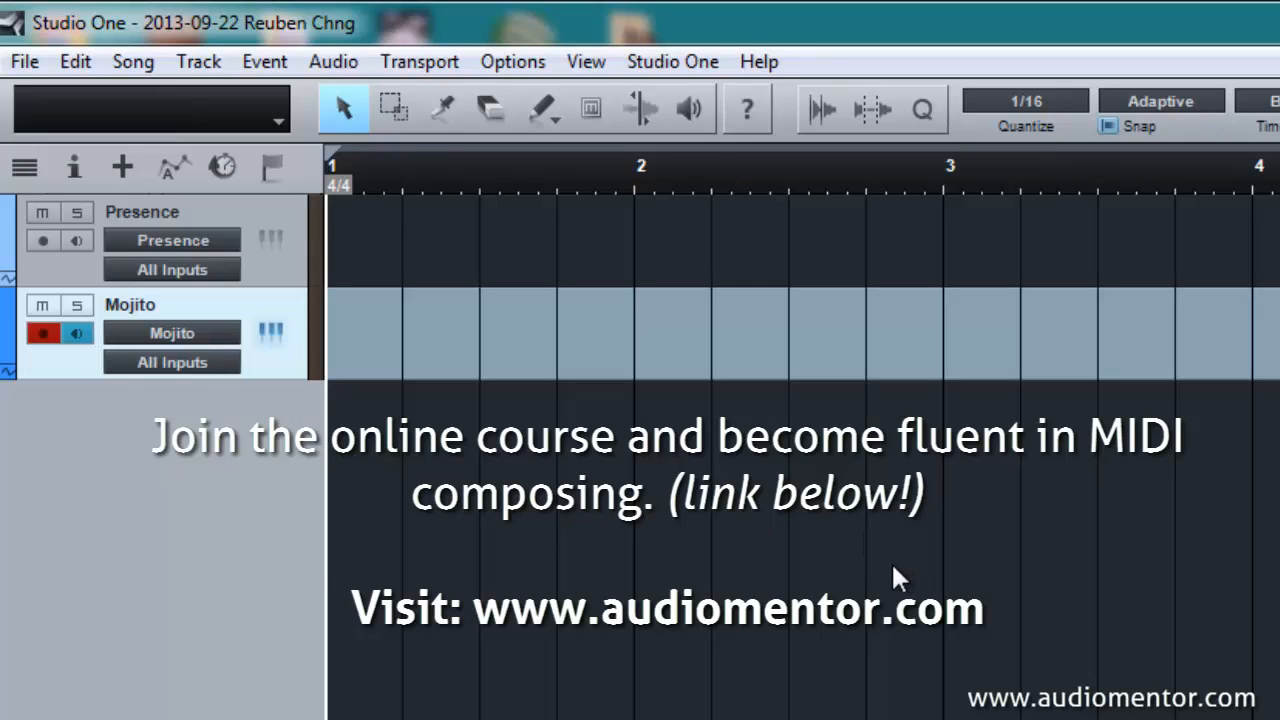
pyautogui.moveTo(884, 584)
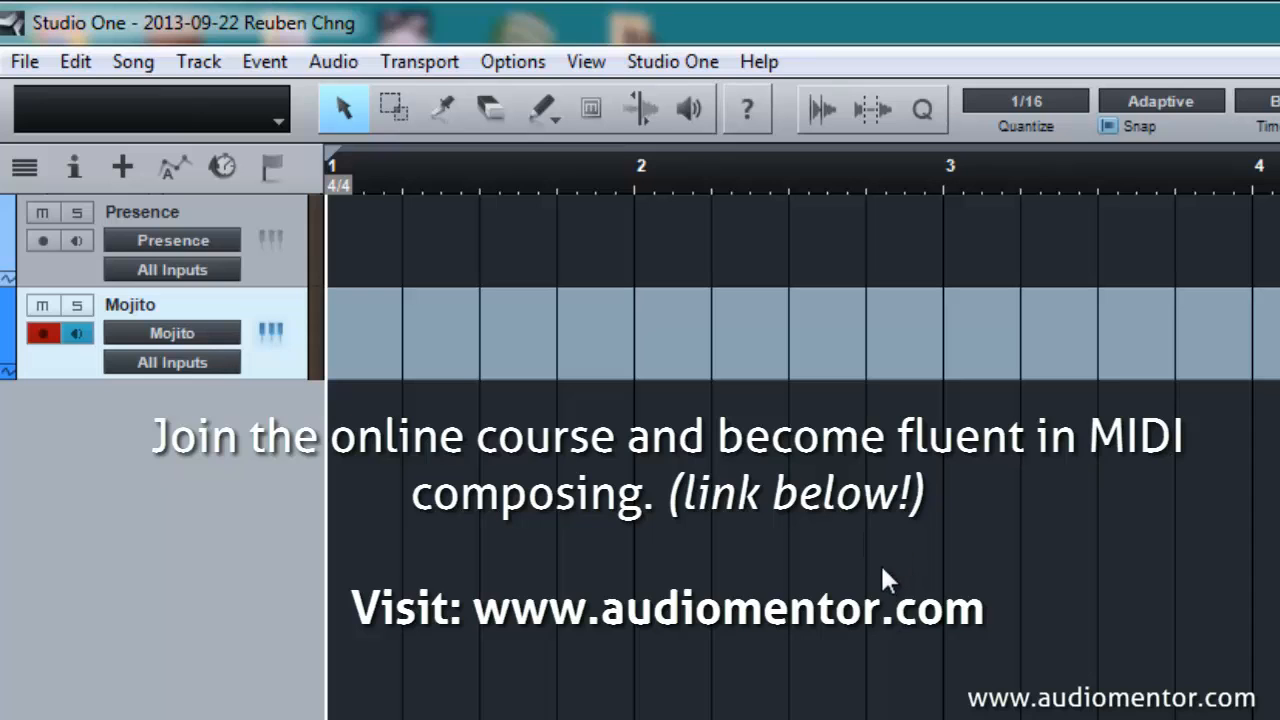